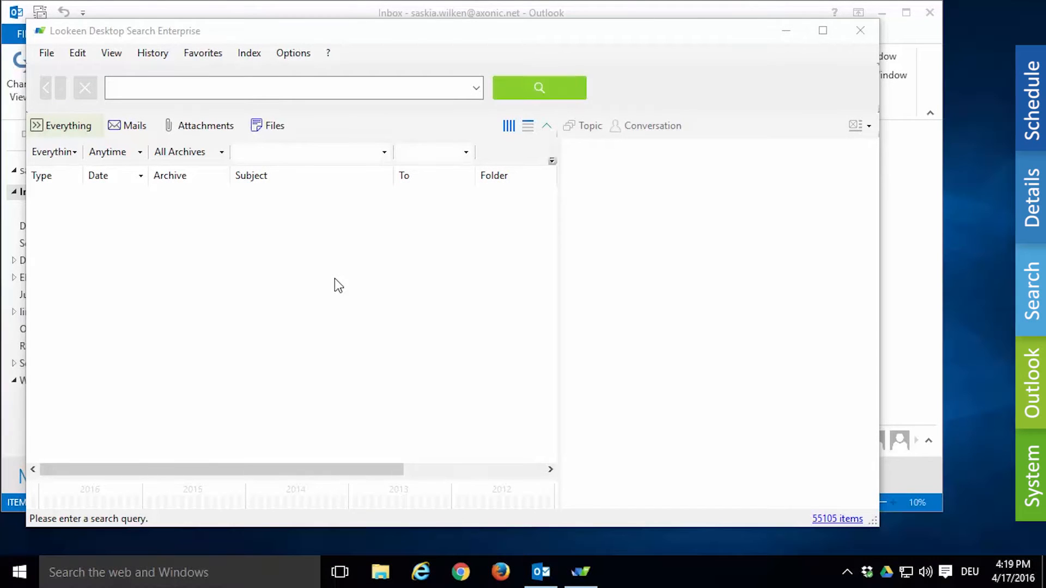
{"action": "mouse_move", "coordinate": [396, 111]}
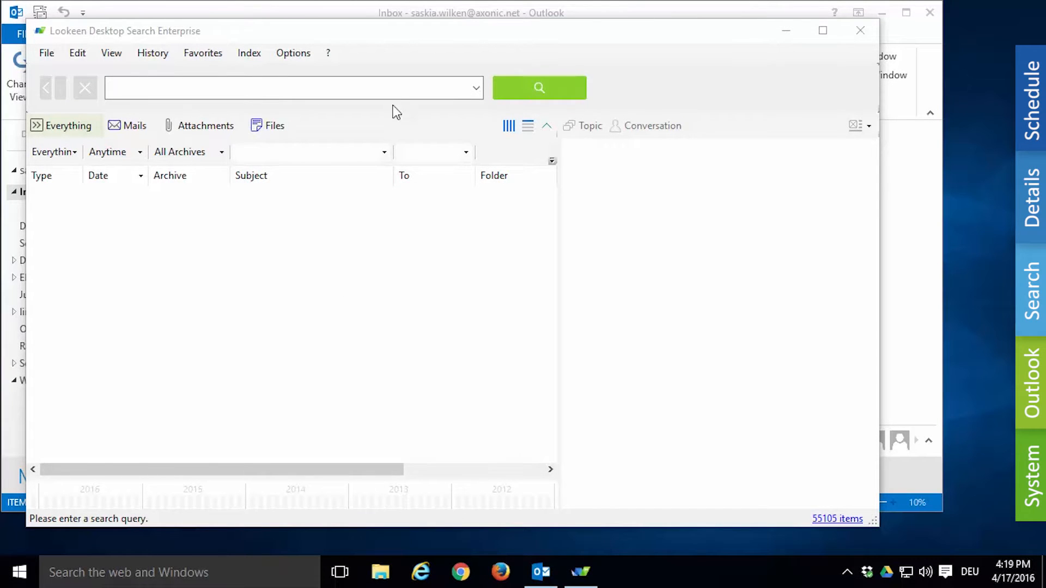
Step: Bring up the Options dialog on the Index tab listing mailbox, public folder and drives
{"action": "left_click", "coordinate": [293, 52]}
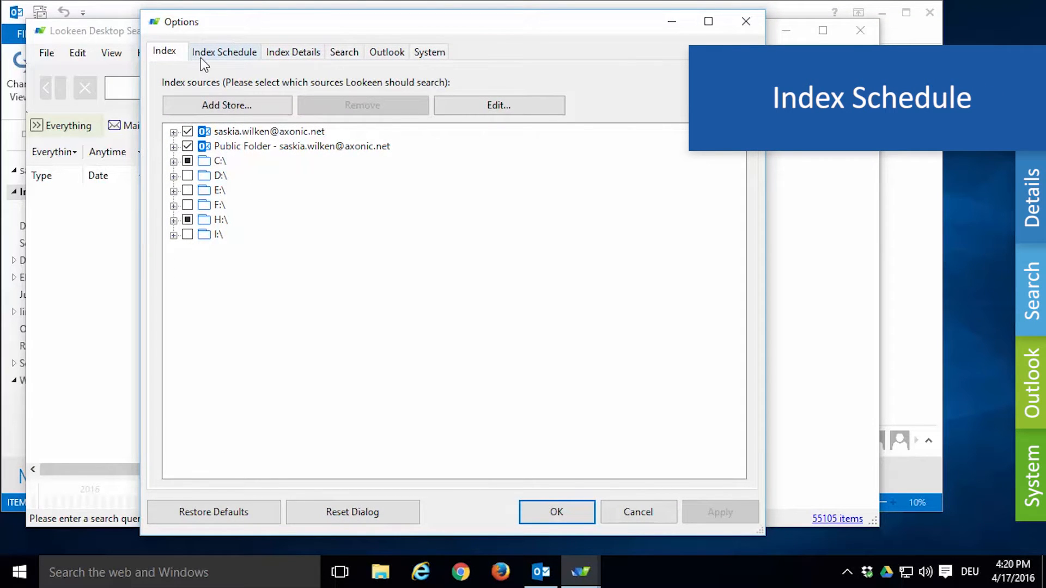
Step: On Index Schedule, index automatically every 12 hours and enable automatic clearing every 14 days
{"action": "left_click", "coordinate": [225, 51]}
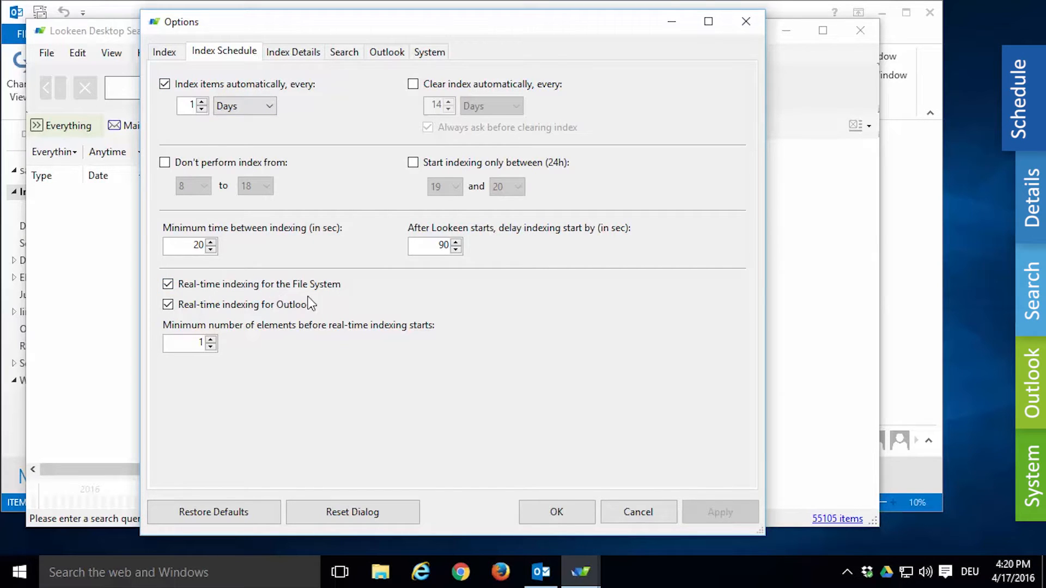
{"action": "mouse_move", "coordinate": [298, 321]}
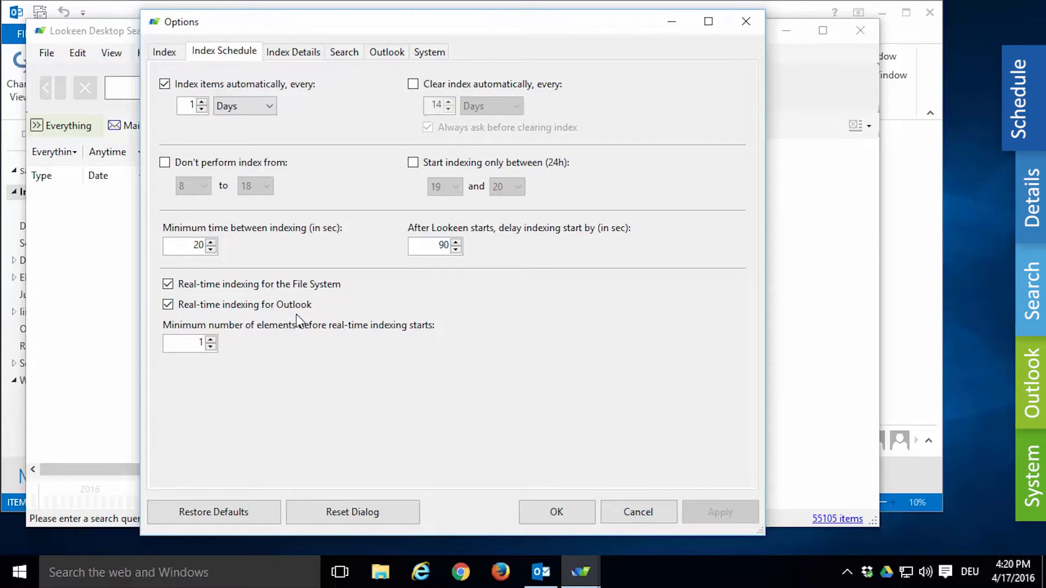
{"action": "mouse_move", "coordinate": [304, 318]}
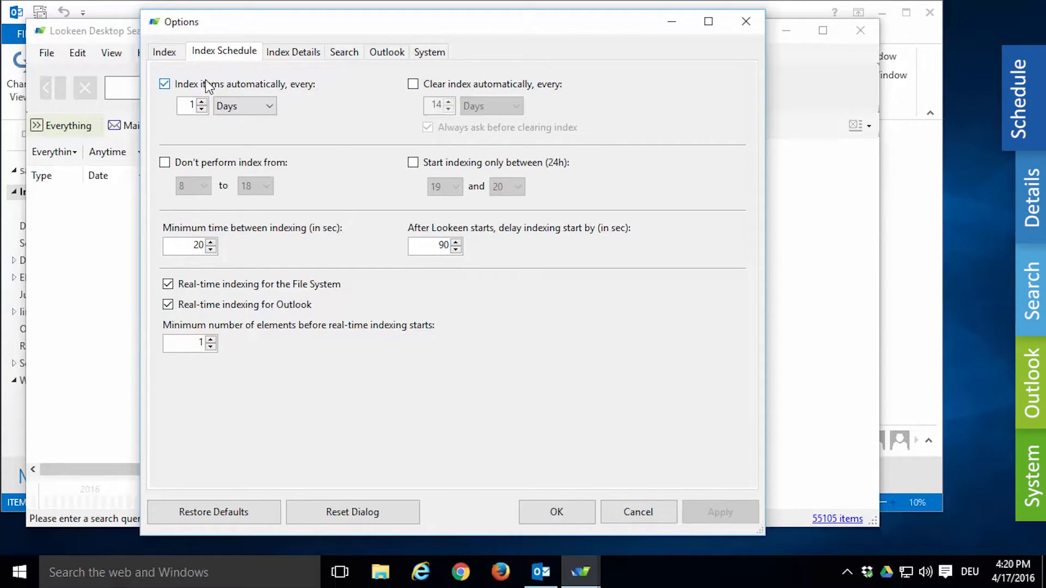
{"action": "mouse_move", "coordinate": [262, 99]}
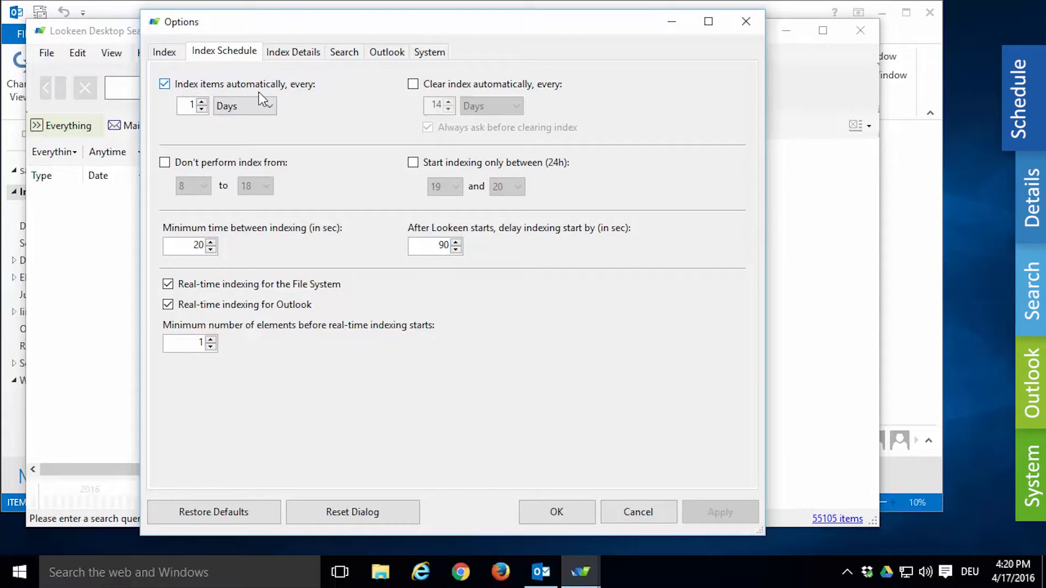
{"action": "left_click", "coordinate": [271, 106]}
{"action": "type", "text": "2"}
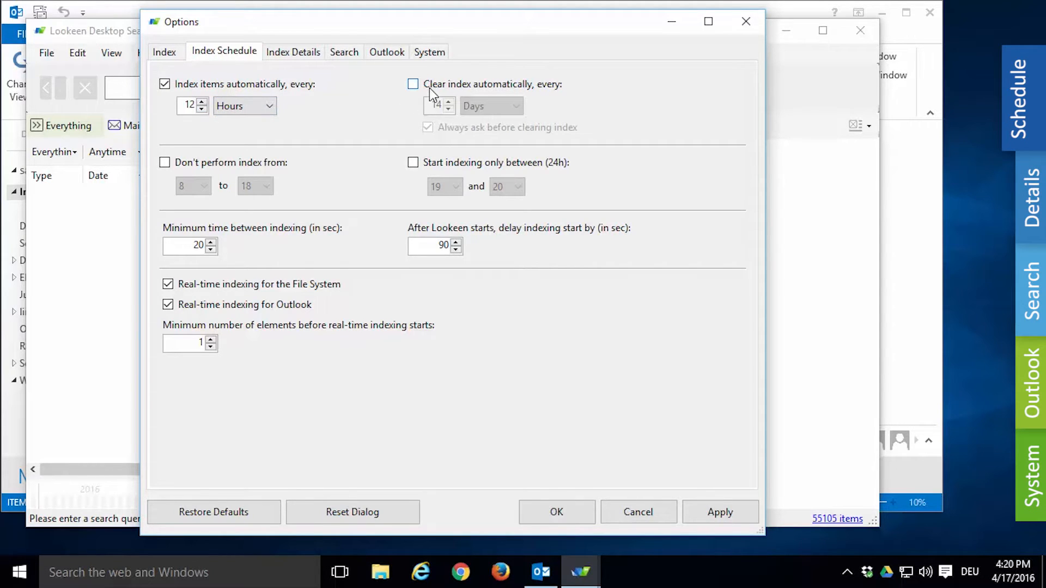
{"action": "mouse_move", "coordinate": [518, 97]}
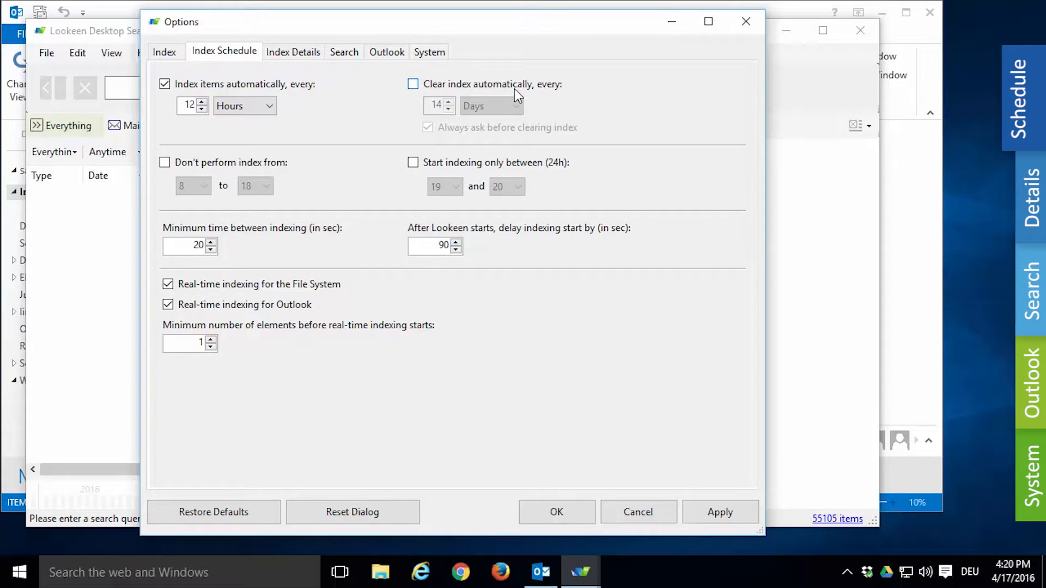
{"action": "left_click", "coordinate": [412, 83]}
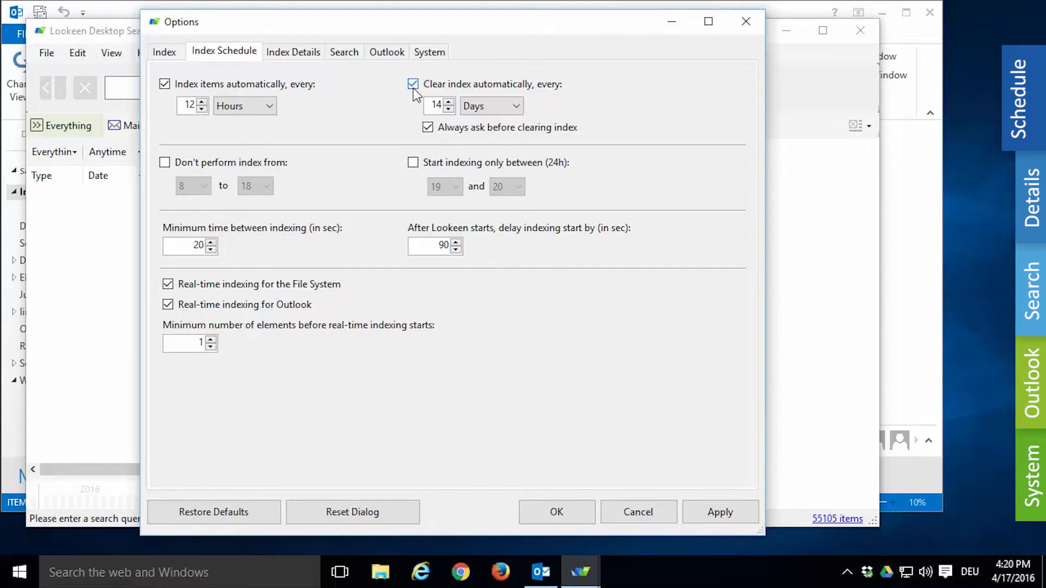
Step: Turn automatic clearing off and block indexing from 9 to 17
{"action": "left_click", "coordinate": [412, 85]}
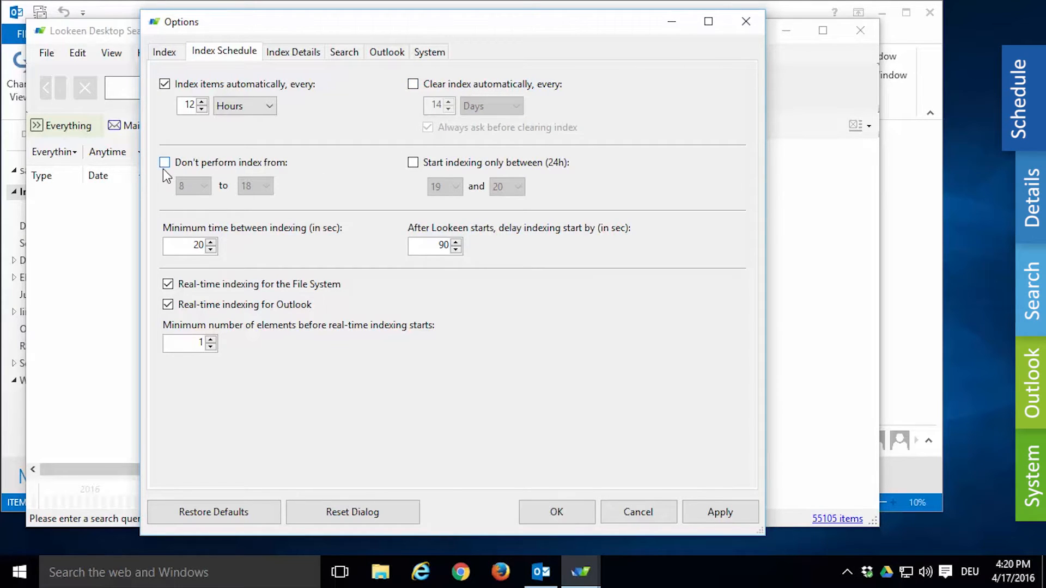
{"action": "left_click", "coordinate": [164, 162]}
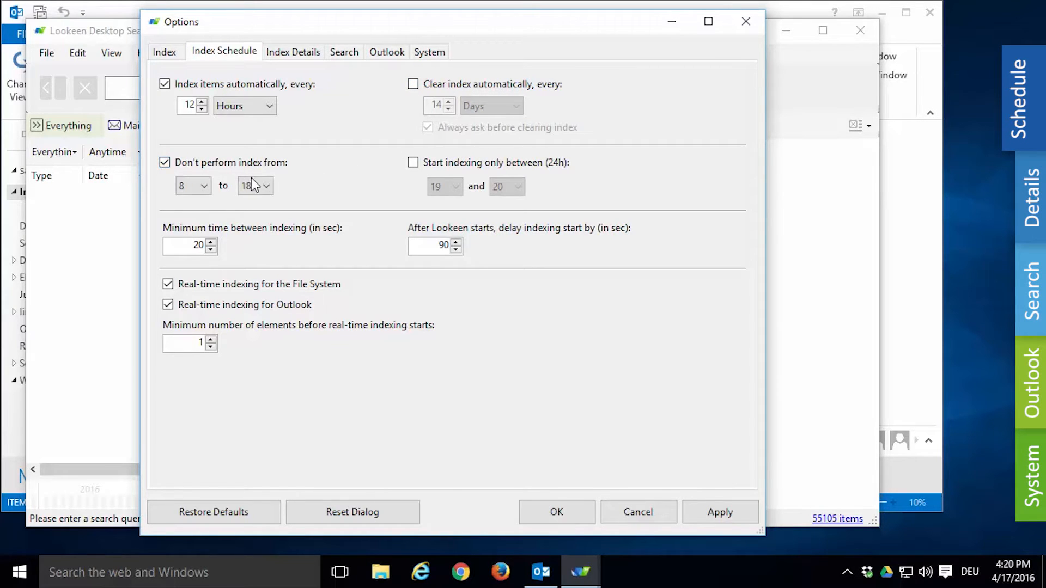
{"action": "left_click", "coordinate": [266, 185]}
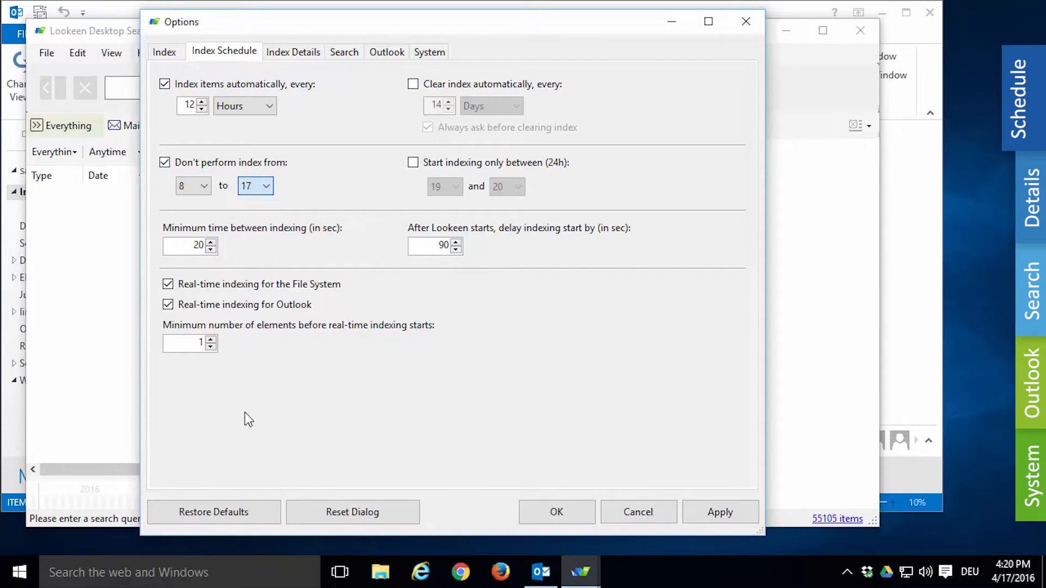
{"action": "left_click", "coordinate": [207, 186]}
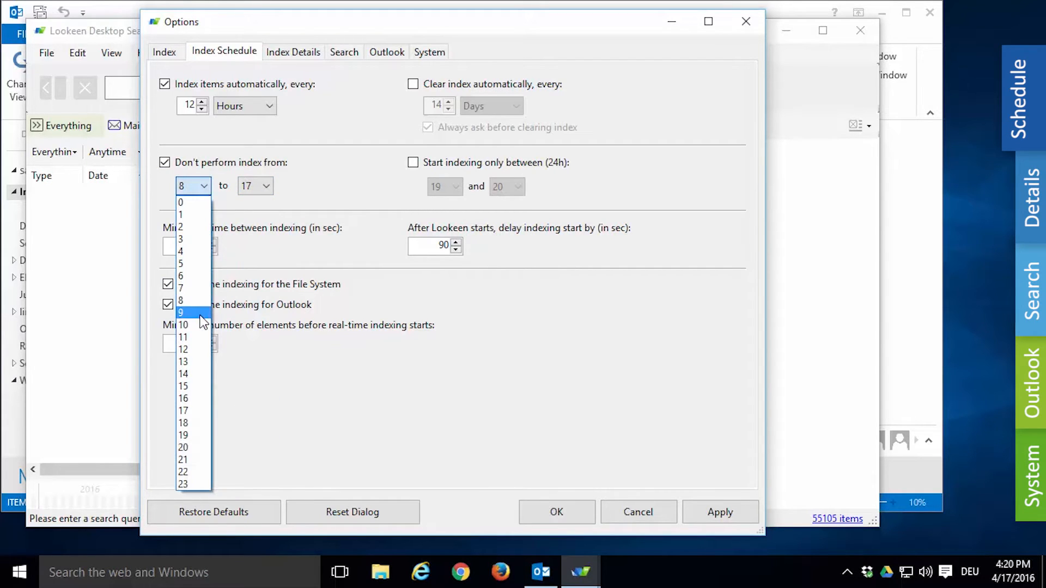
{"action": "left_click", "coordinate": [181, 312]}
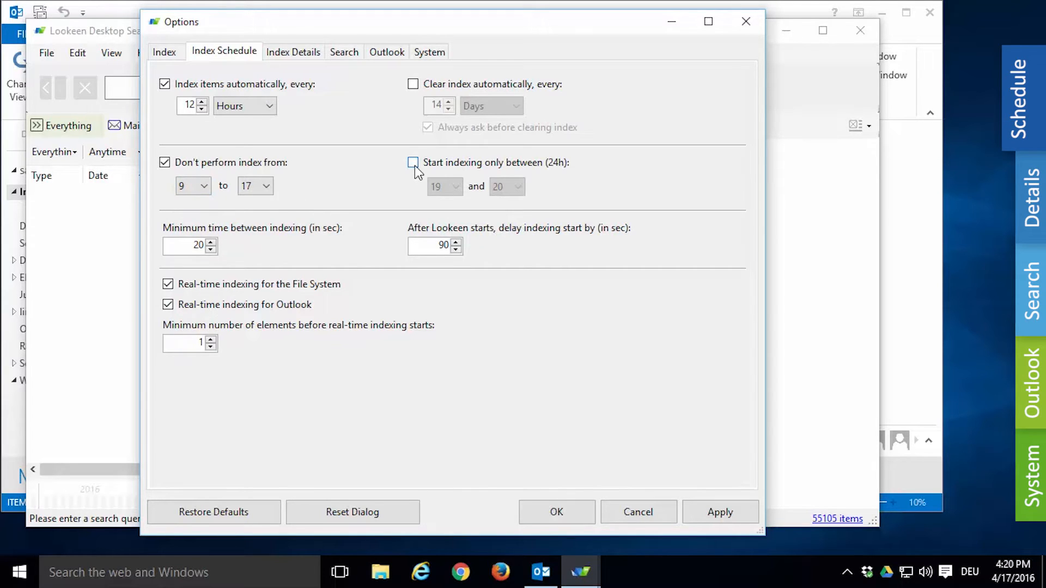
Step: Allow indexing to start only between 17 and 21
{"action": "left_click", "coordinate": [412, 162]}
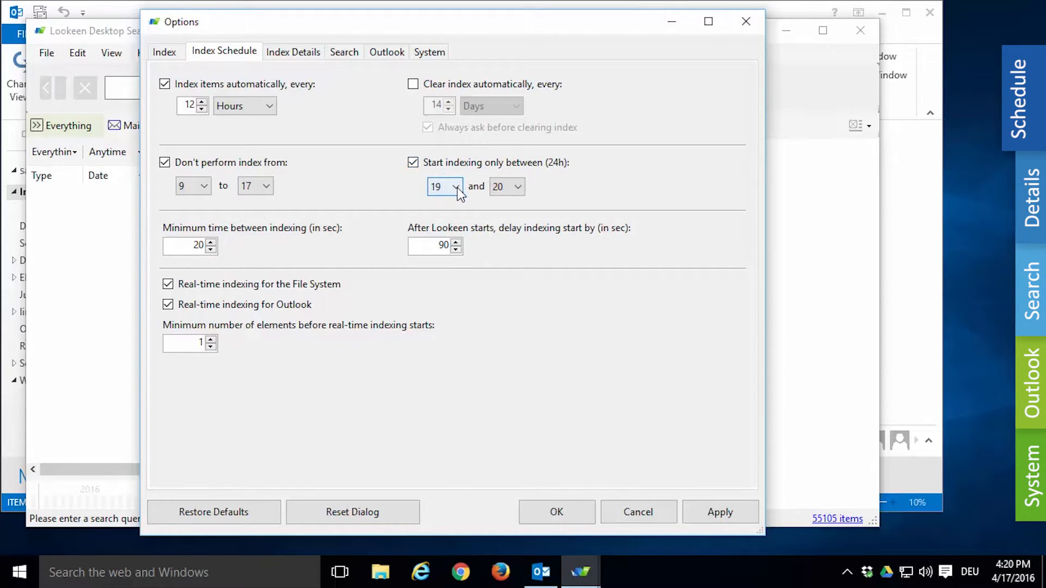
{"action": "left_click", "coordinate": [458, 188]}
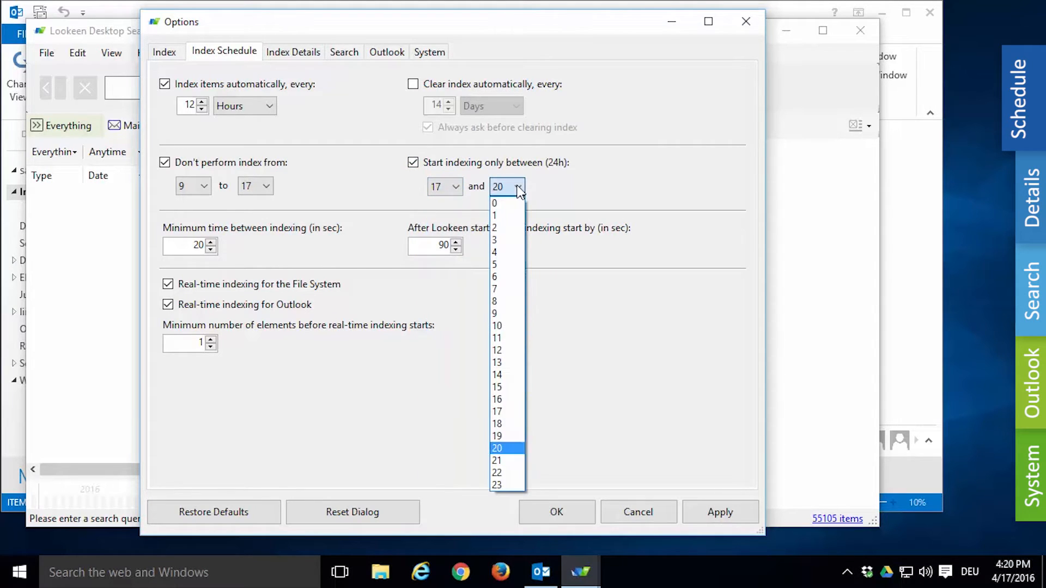
{"action": "left_click", "coordinate": [496, 460]}
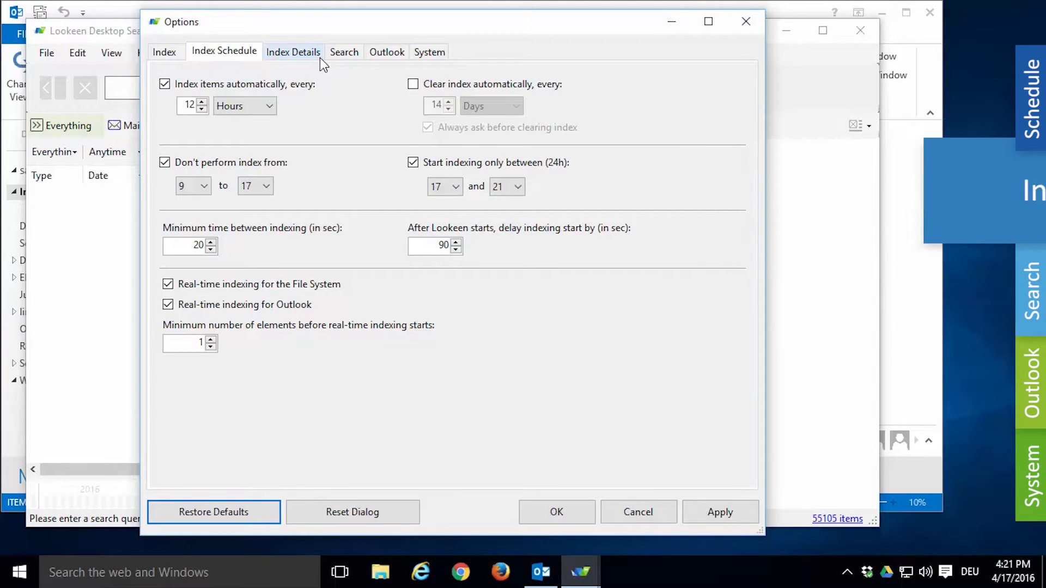
Step: Show Index Details with the index path and place the cursor at the end of the extensions field
{"action": "left_click", "coordinate": [294, 51]}
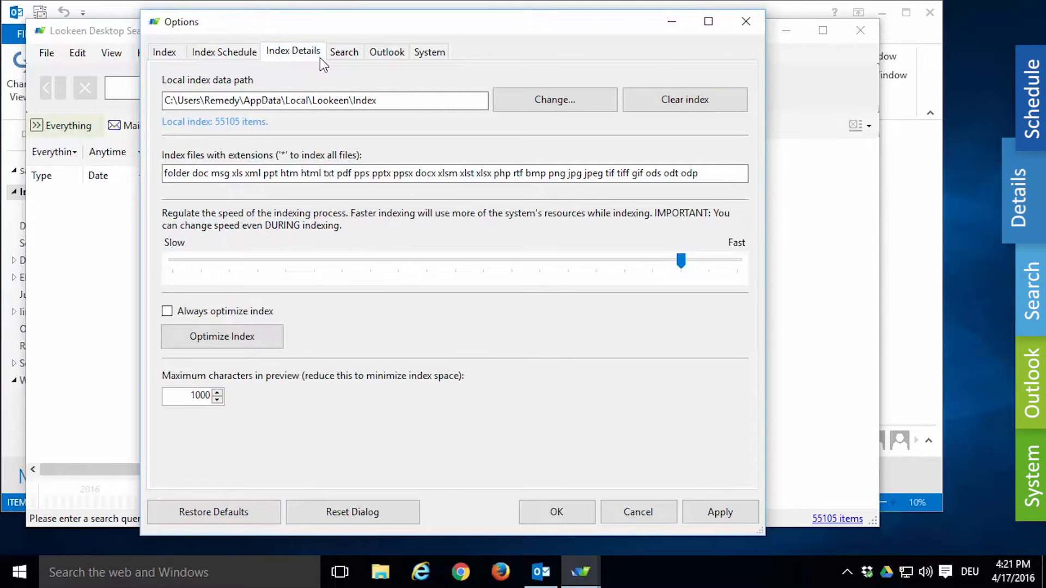
{"action": "mouse_move", "coordinate": [301, 68]}
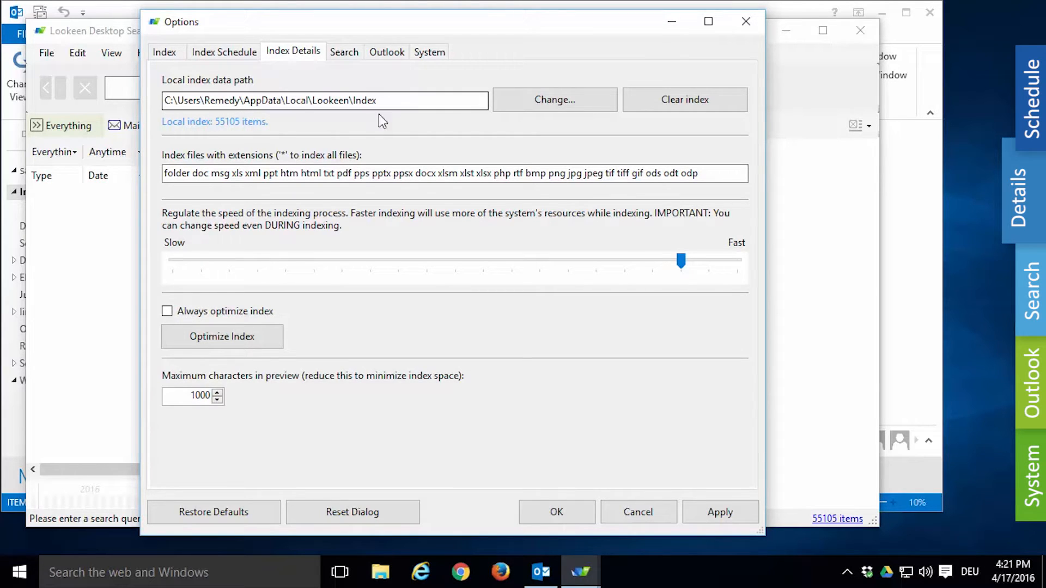
{"action": "mouse_move", "coordinate": [248, 129]}
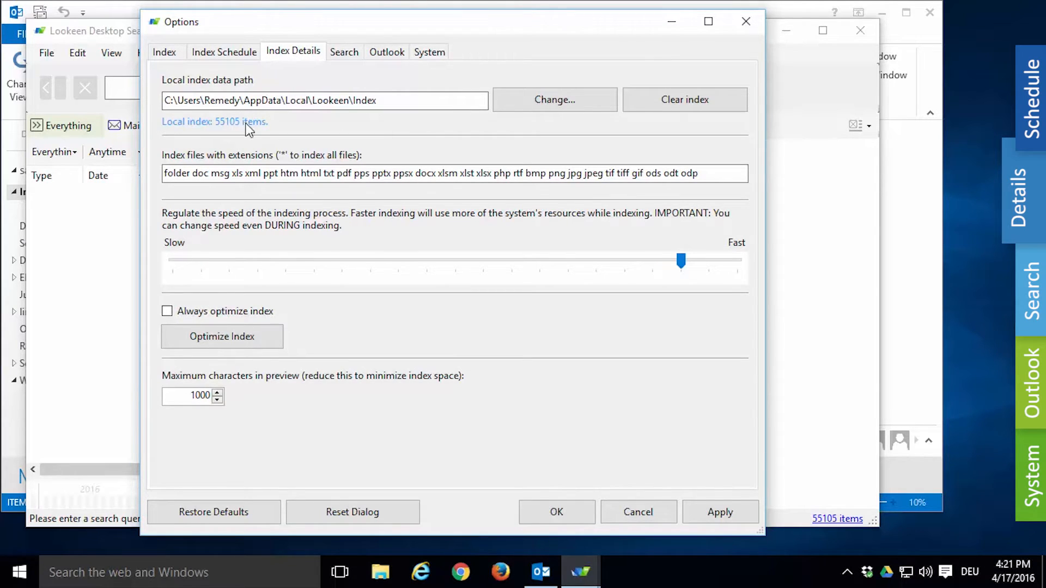
{"action": "mouse_move", "coordinate": [266, 130]}
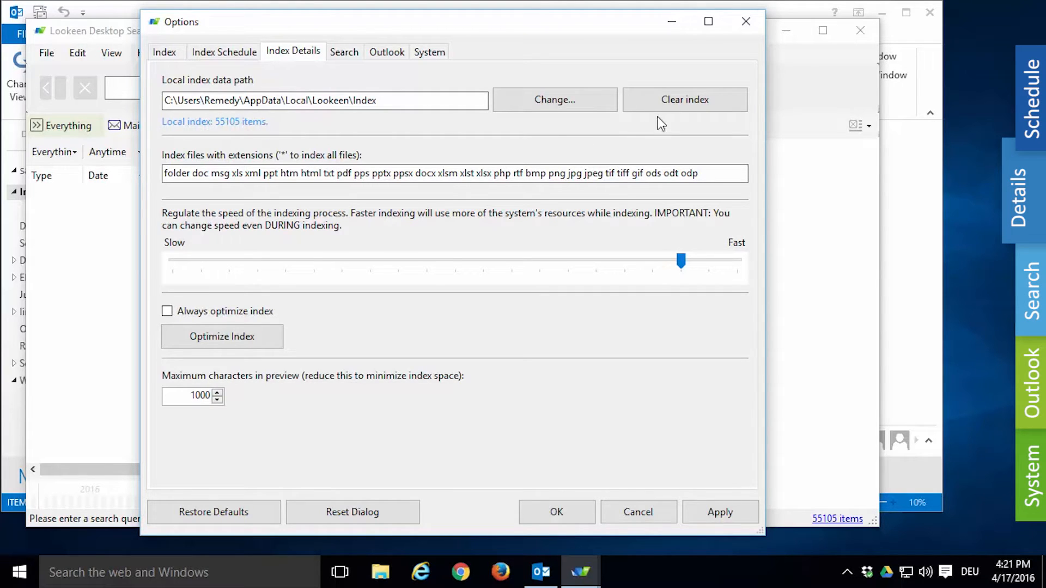
{"action": "left_click", "coordinate": [685, 99]}
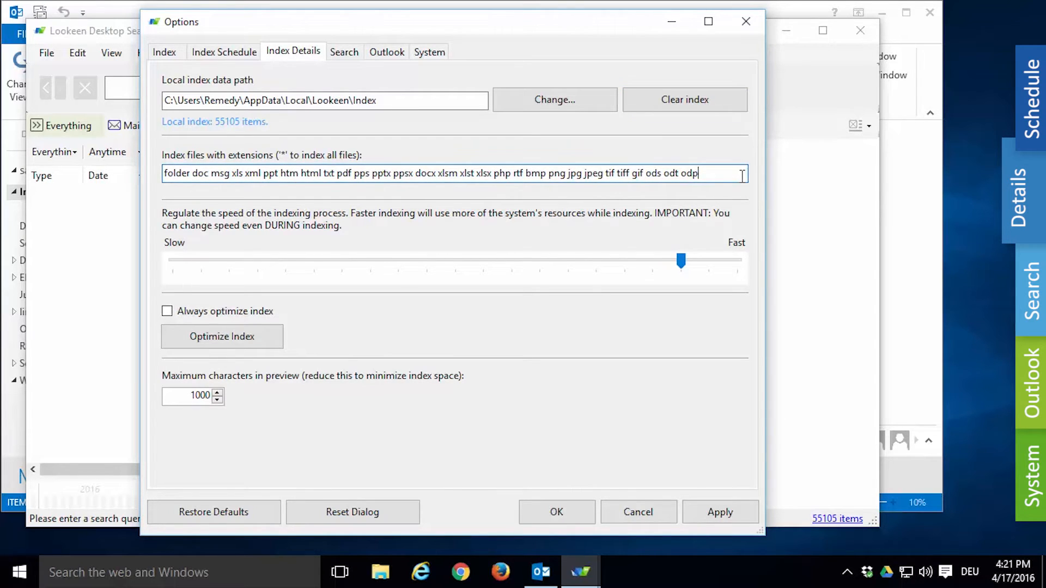
Step: Append mp3 to the indexed file extensions and switch to Chrome
{"action": "type", "text": "mp3 *"}
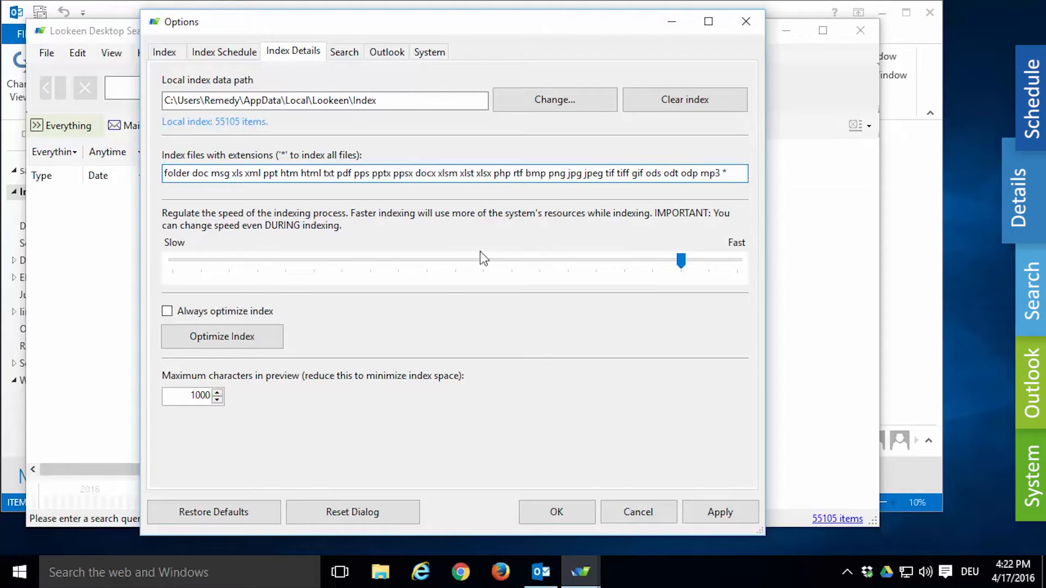
{"action": "left_click", "coordinate": [459, 572]}
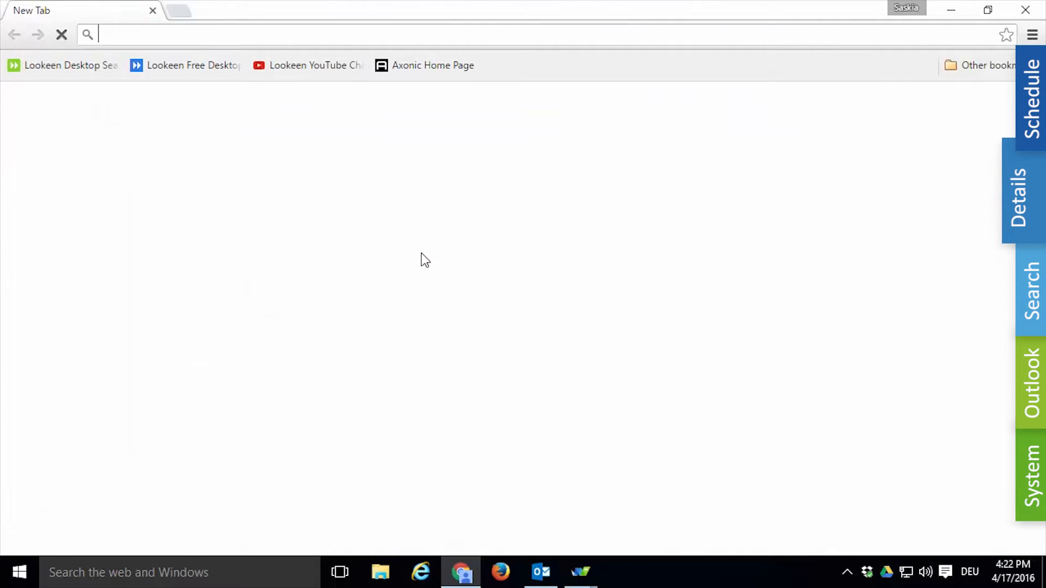
Step: Search Google for 'ifilter download mp3' and look through the Audio Video IFilter results
{"action": "type", "text": "ifilter%20download%20mp3"}
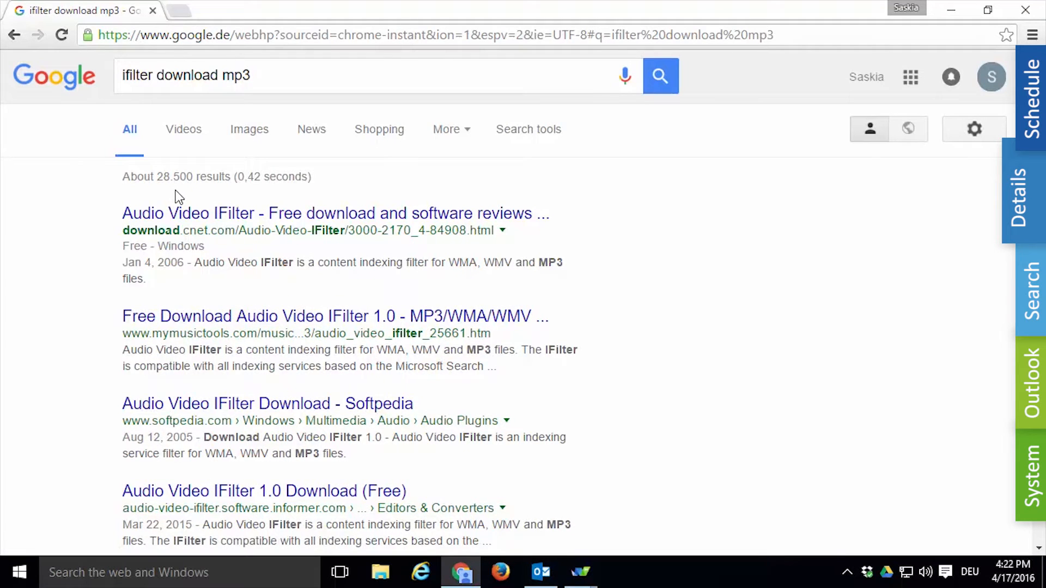
{"action": "scroll", "scroll_direction": "down", "scroll_amount": 3}
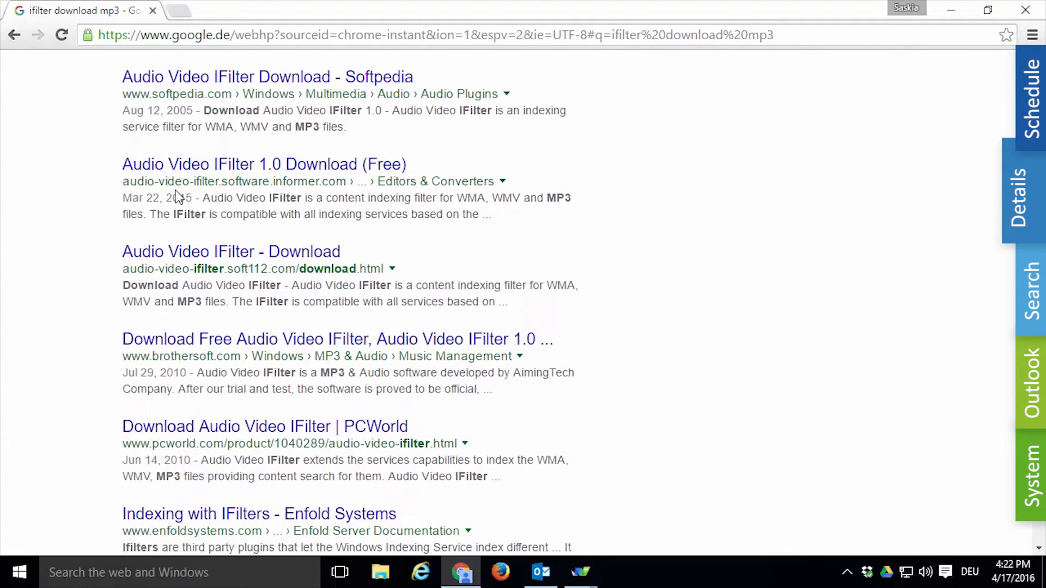
{"action": "scroll", "scroll_direction": "up", "scroll_amount": 3}
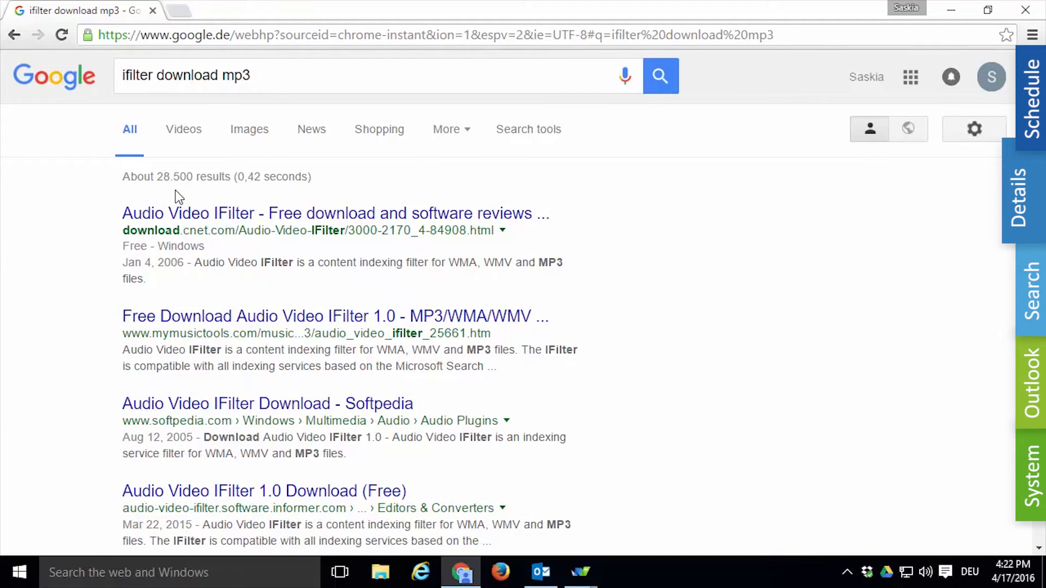
{"action": "mouse_move", "coordinate": [1023, 8]}
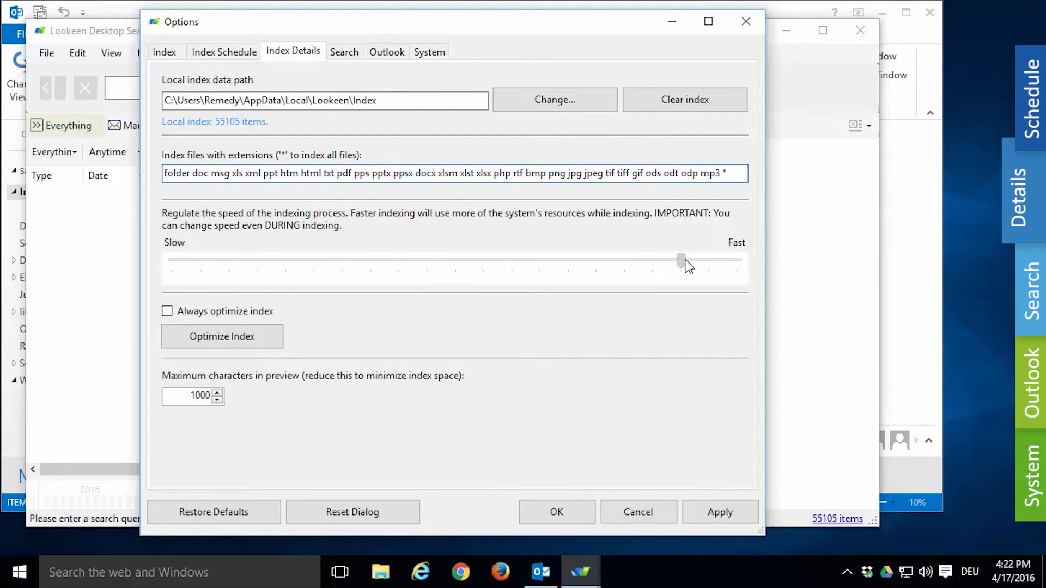
Step: Set indexing speed to Fast and raise maximum preview characters from 1000 to 2000
{"action": "left_click_drag", "start_coordinate": [680, 260], "coordinate": [737, 262]}
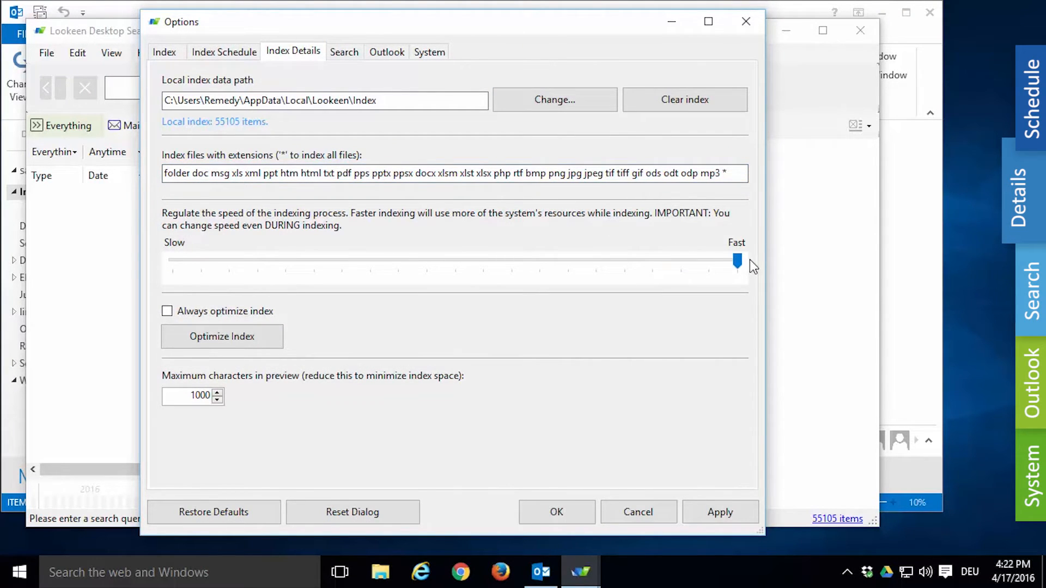
{"action": "mouse_move", "coordinate": [233, 261]}
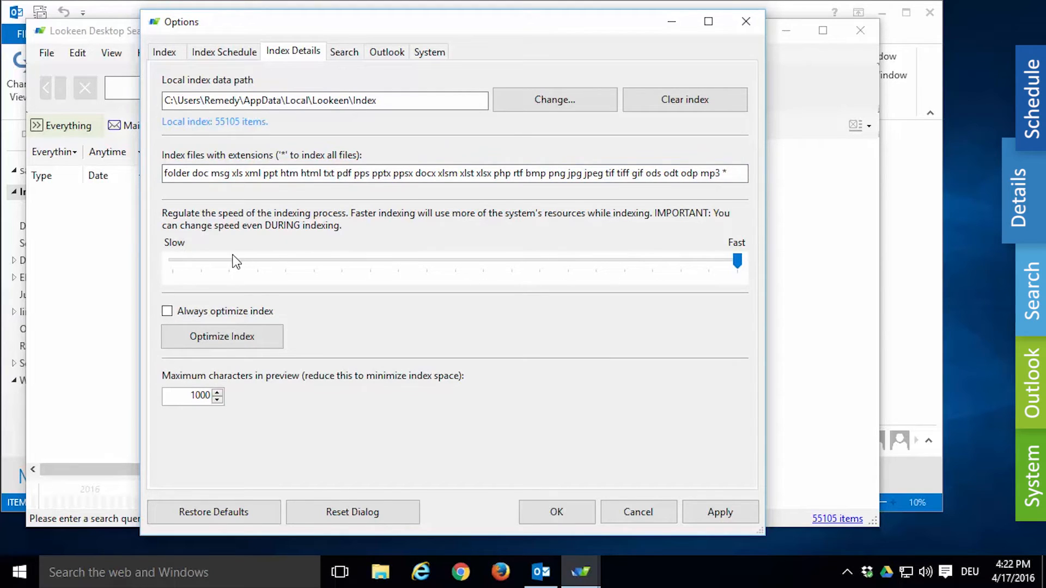
{"action": "mouse_move", "coordinate": [235, 253]}
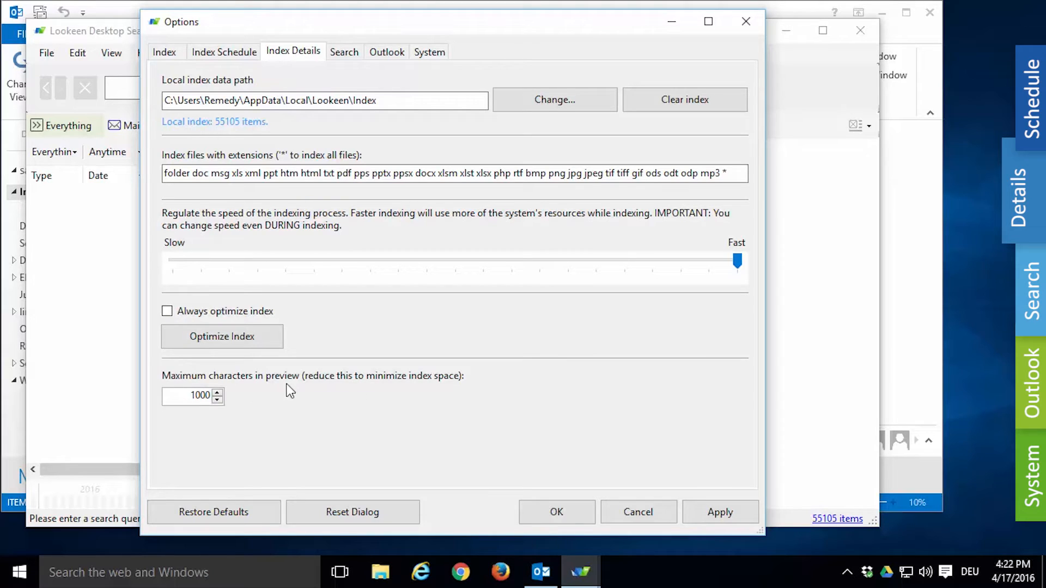
{"action": "left_click", "coordinate": [192, 397]}
{"action": "type", "text": "2000"}
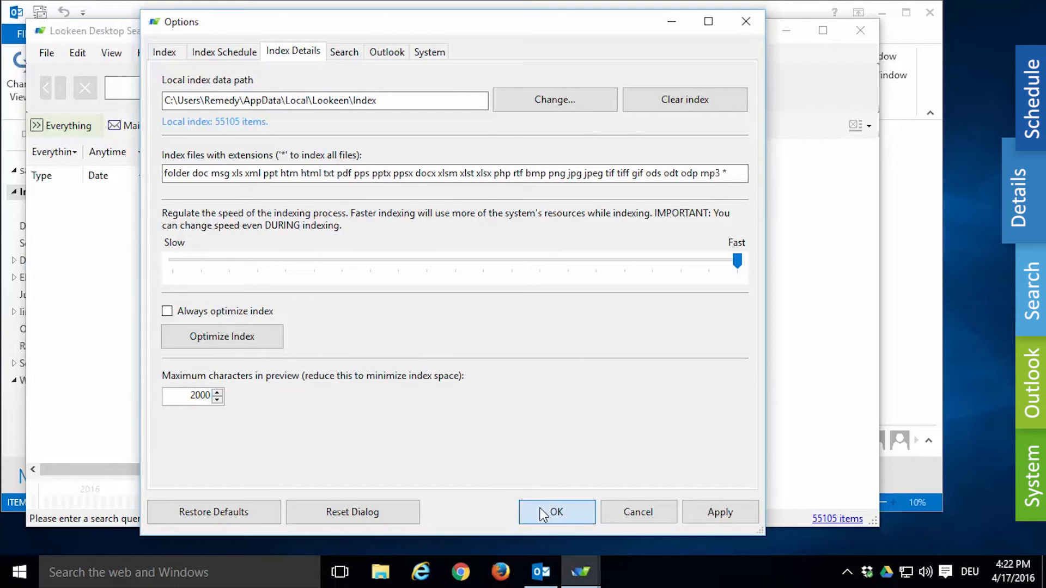
Step: Apply the settings, search 'preview' and select the Drehbuch .odt document's preview text
{"action": "left_click", "coordinate": [556, 512]}
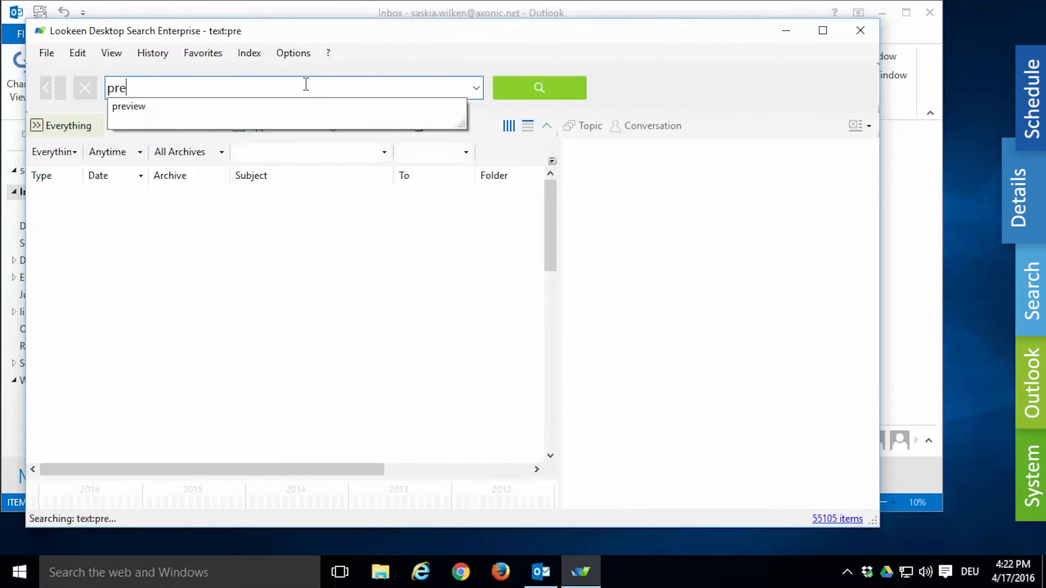
{"action": "left_click", "coordinate": [128, 107]}
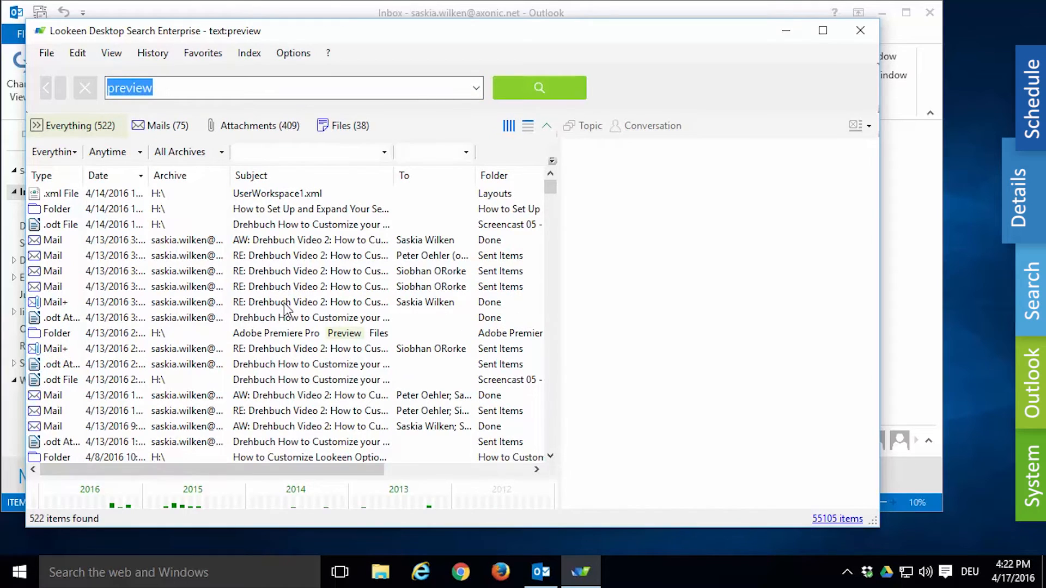
{"action": "left_click", "coordinate": [309, 318]}
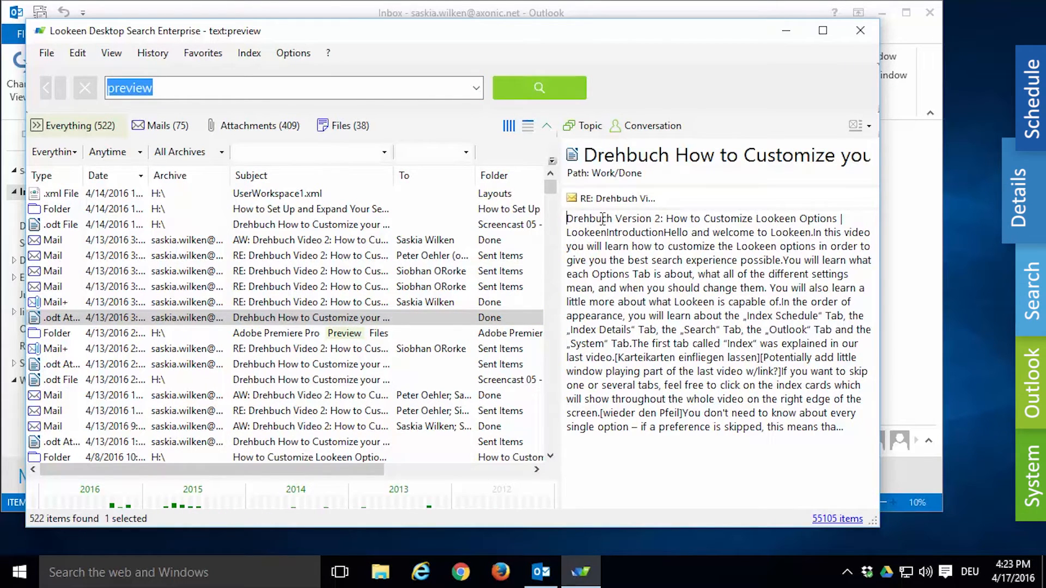
{"action": "left_click_drag", "start_coordinate": [566, 218], "coordinate": [842, 427]}
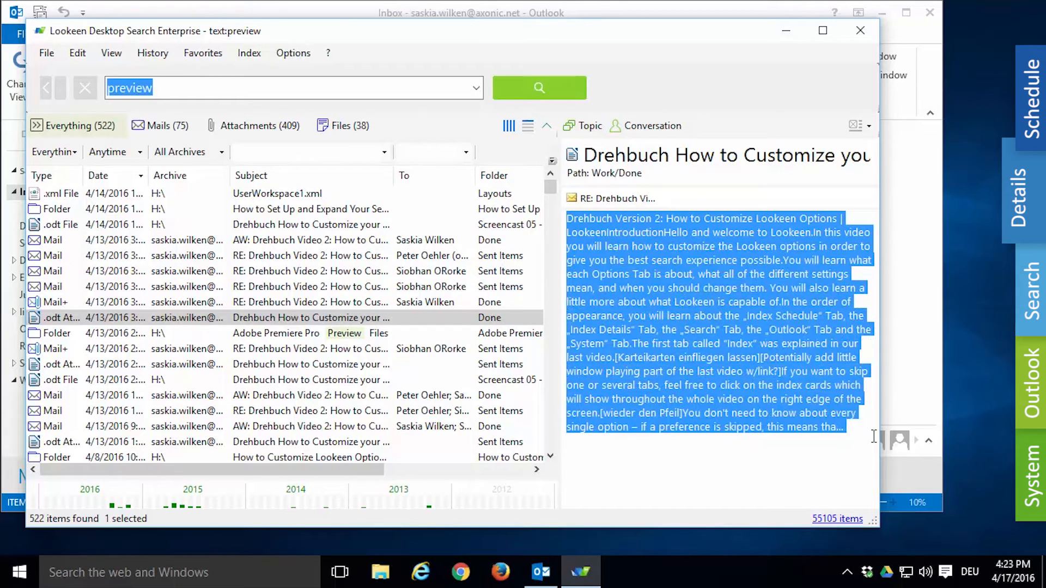
{"action": "mouse_move", "coordinate": [853, 433]}
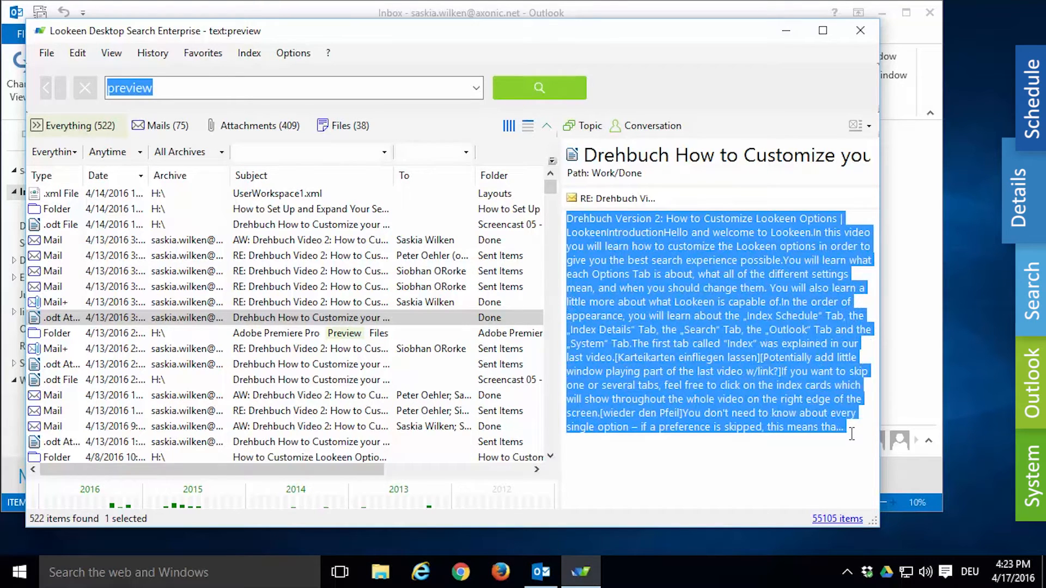
Step: Reopen Options on the Search tab with shortcuts, wildcards and 5000 maximum results
{"action": "left_click", "coordinate": [293, 52]}
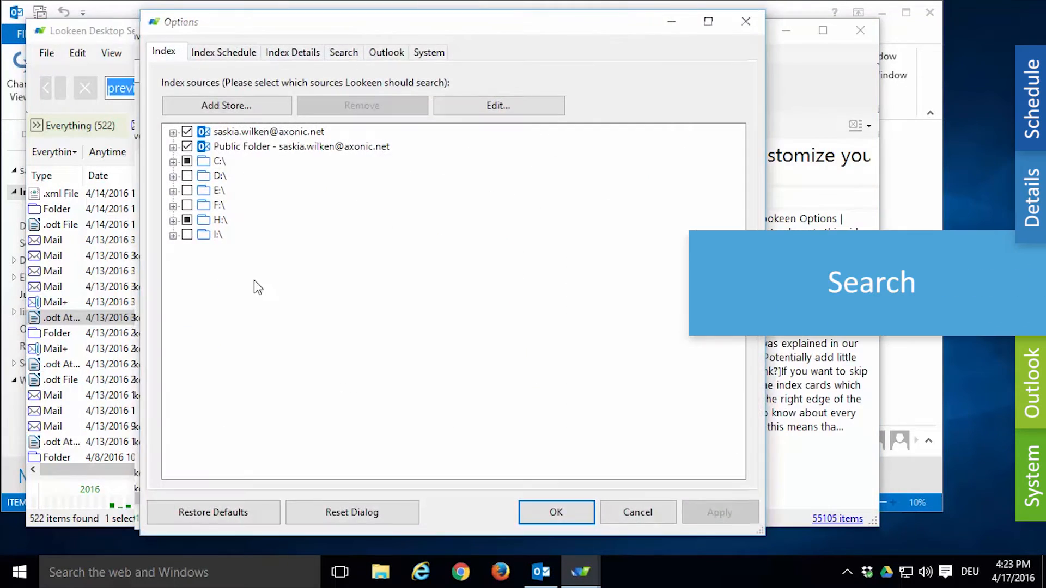
{"action": "left_click", "coordinate": [344, 51]}
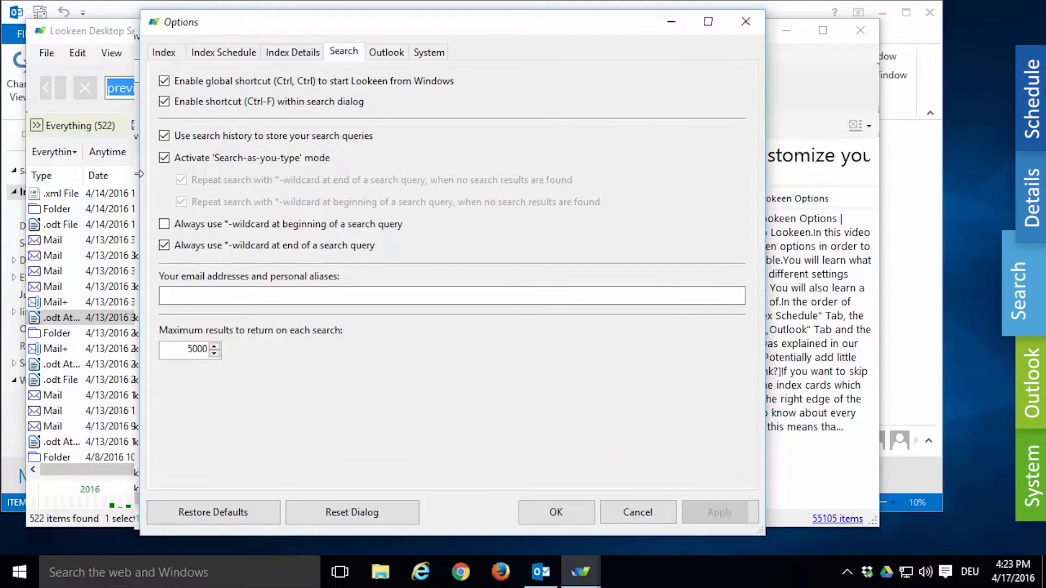
{"action": "mouse_move", "coordinate": [547, 197]}
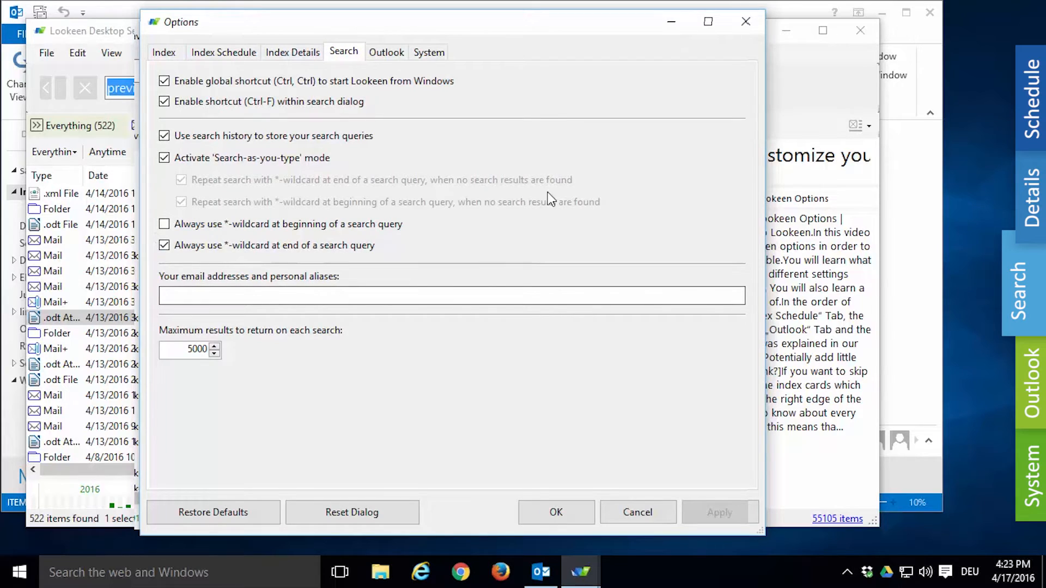
{"action": "mouse_move", "coordinate": [173, 194]}
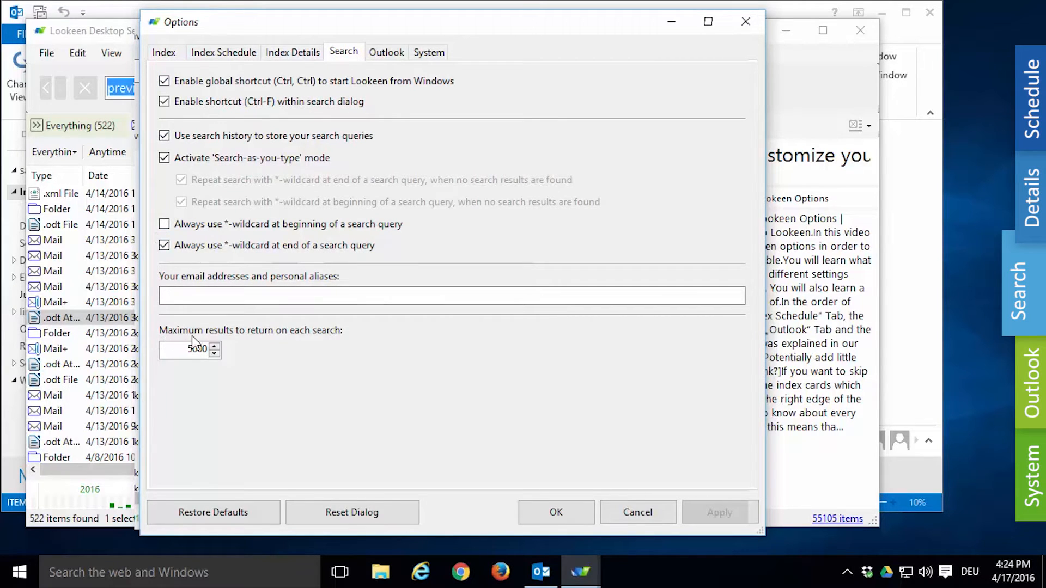
{"action": "mouse_move", "coordinate": [532, 510]}
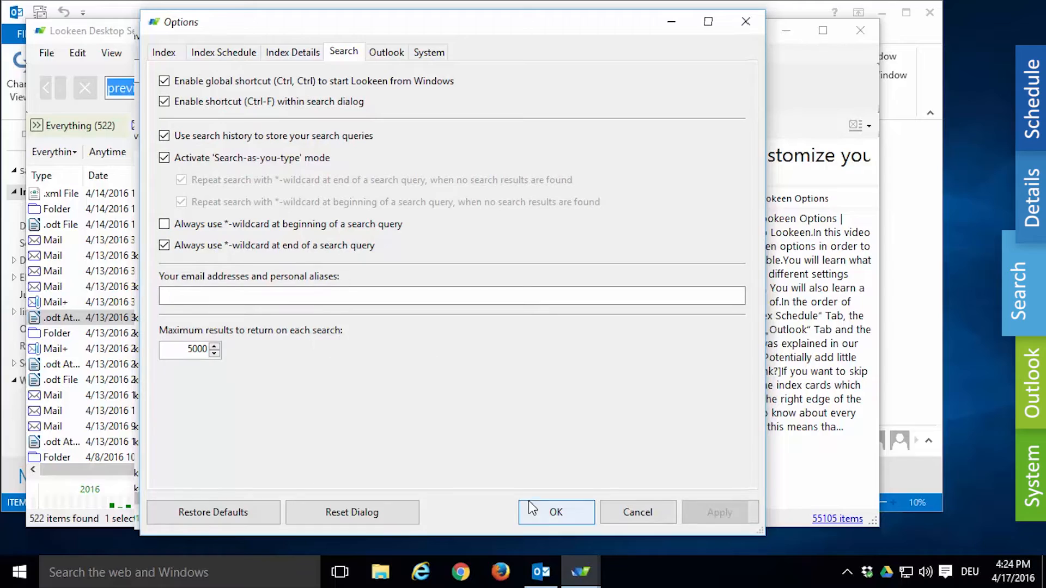
Step: Close the options and run a search for 'schedule' across mails, attachments and files
{"action": "left_click", "coordinate": [556, 513]}
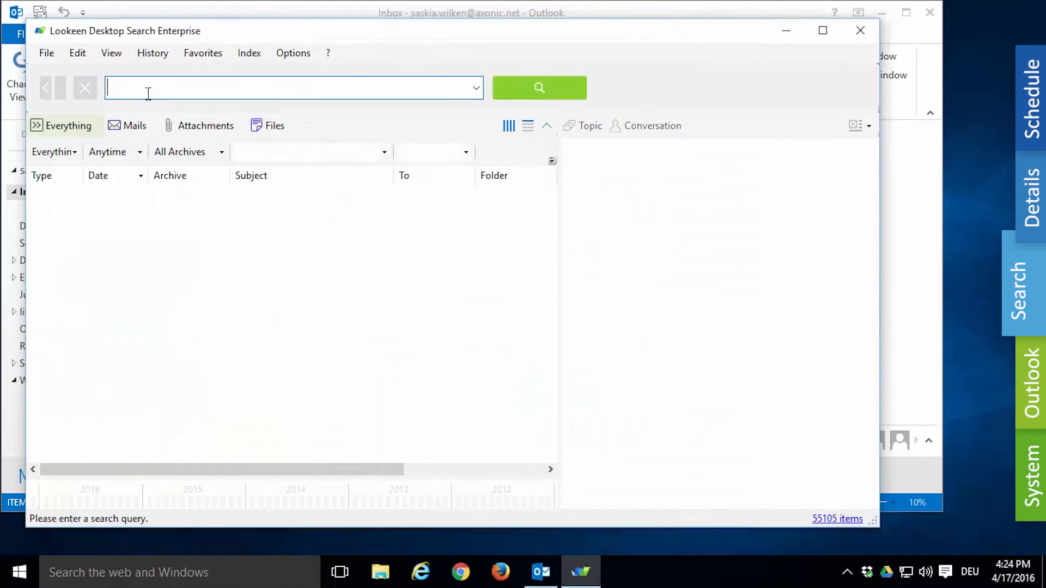
{"action": "type", "text": "schedule"}
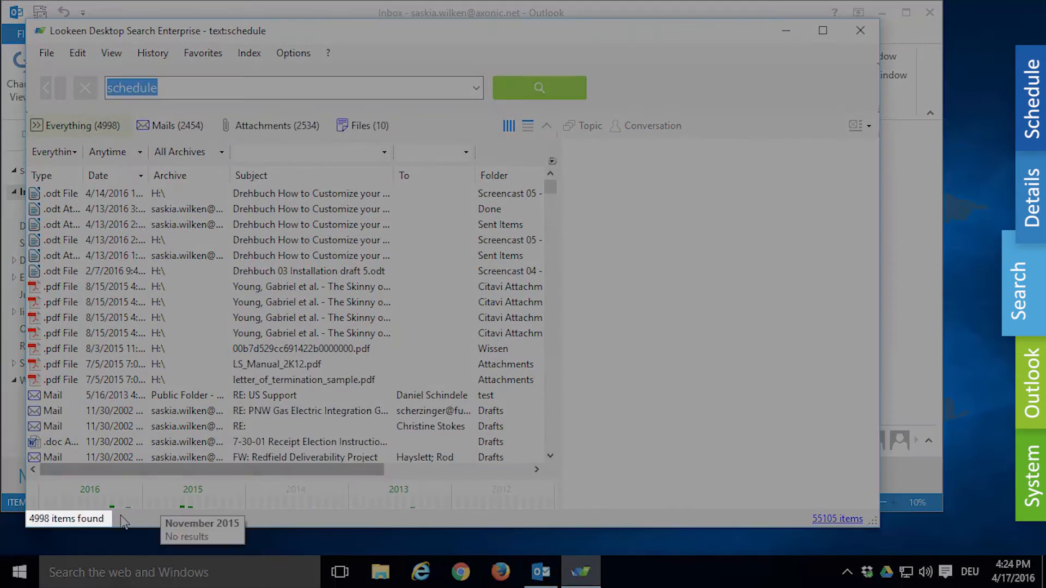
{"action": "mouse_move", "coordinate": [43, 545]}
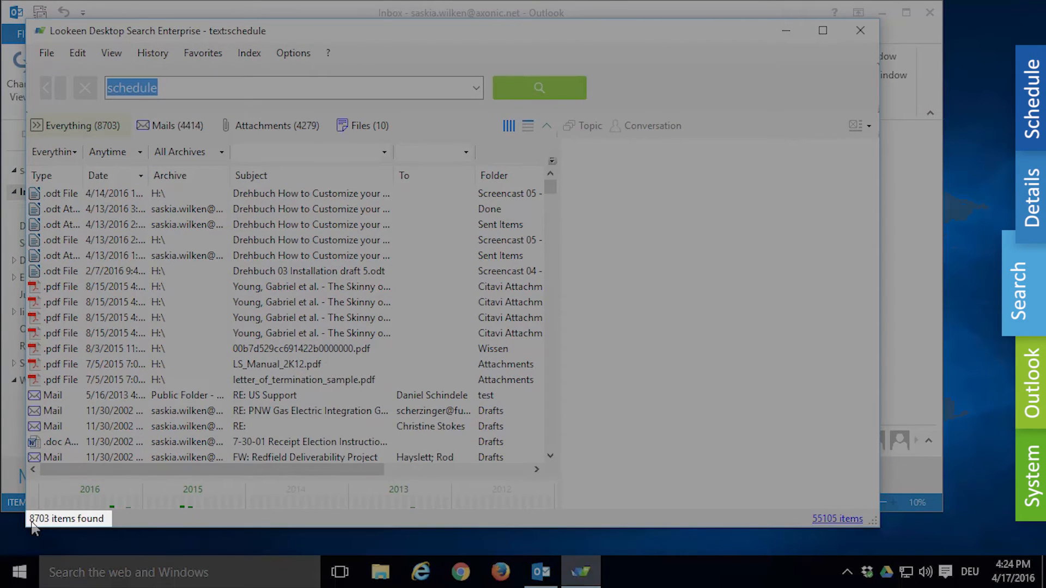
{"action": "mouse_move", "coordinate": [122, 334]}
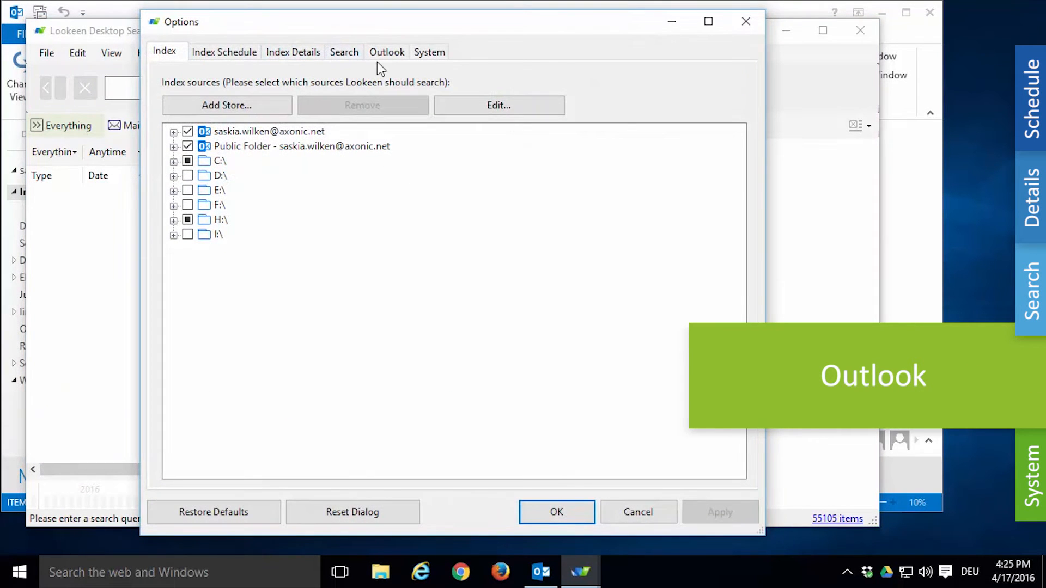
Step: Show the Outlook indexing settings with attachment and junk-folder checkboxes
{"action": "left_click", "coordinate": [387, 51]}
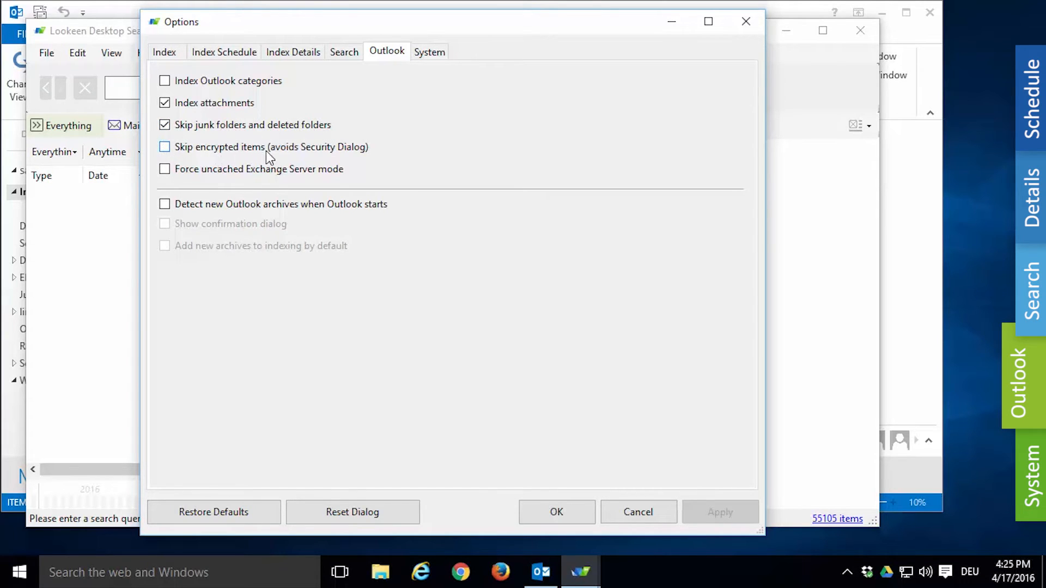
{"action": "mouse_move", "coordinate": [371, 159]}
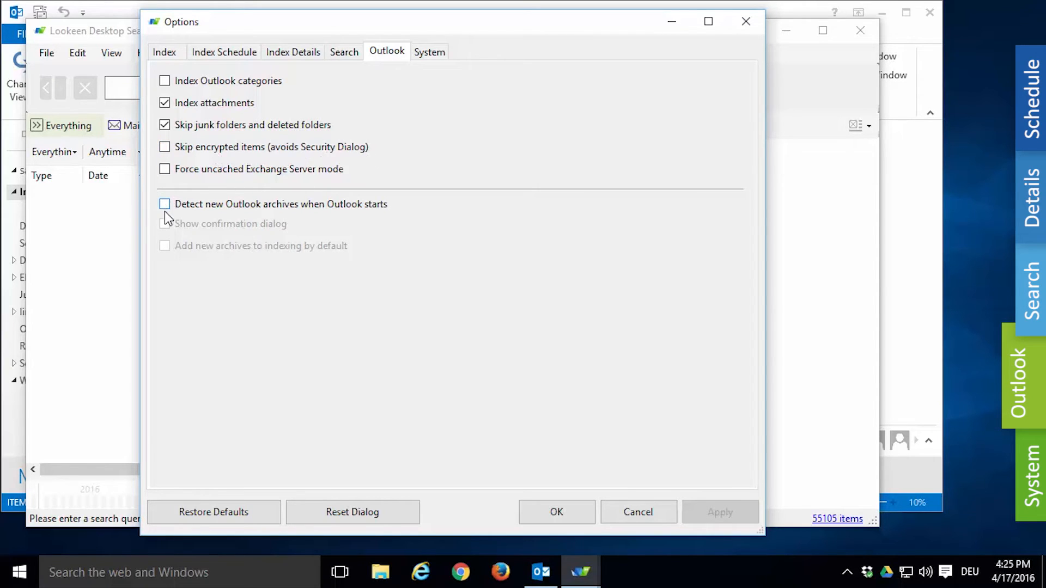
{"action": "mouse_move", "coordinate": [313, 217]}
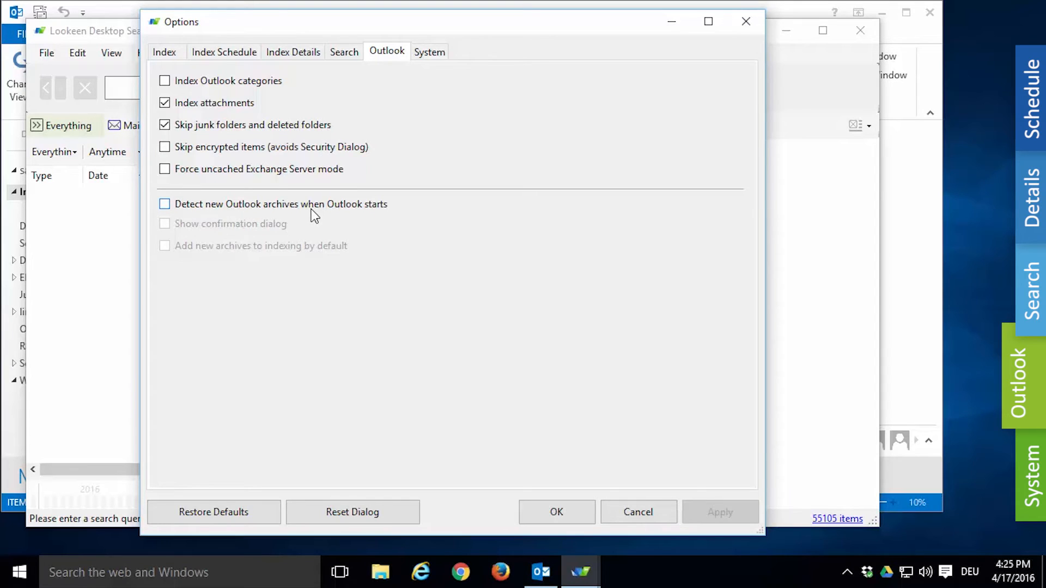
{"action": "mouse_move", "coordinate": [391, 216]}
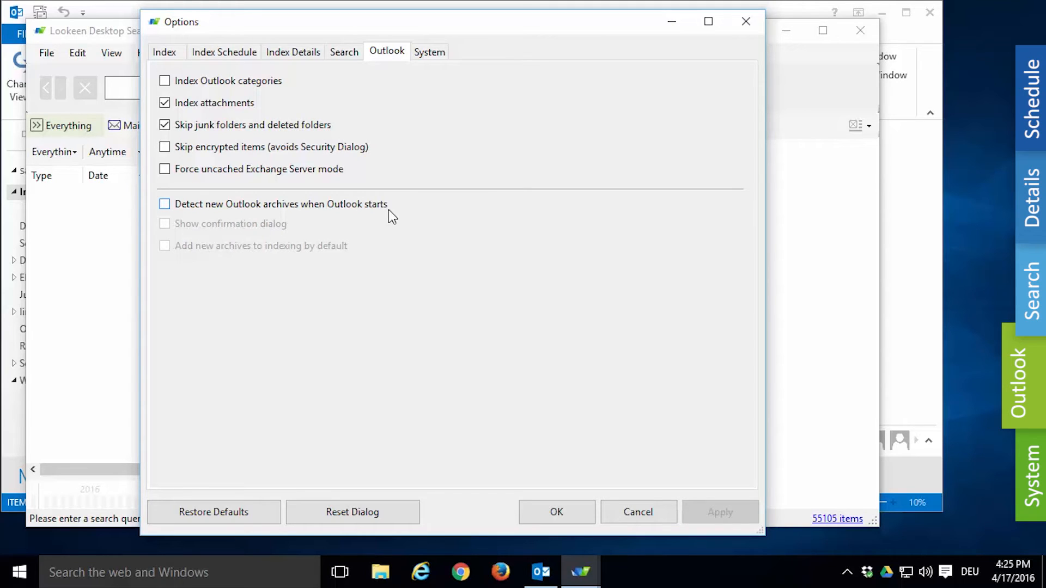
{"action": "mouse_move", "coordinate": [397, 215]}
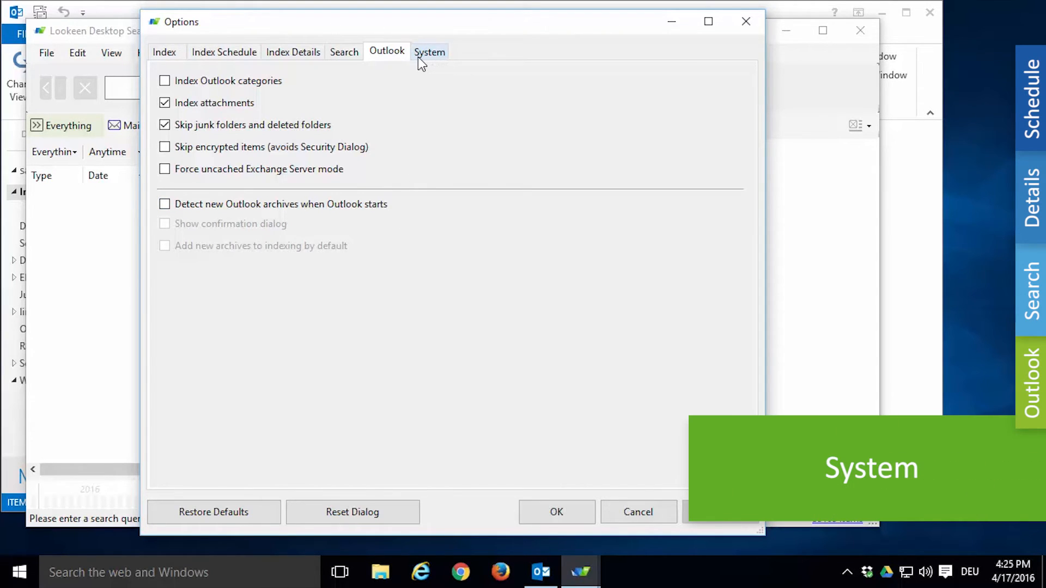
{"action": "left_click", "coordinate": [429, 51]}
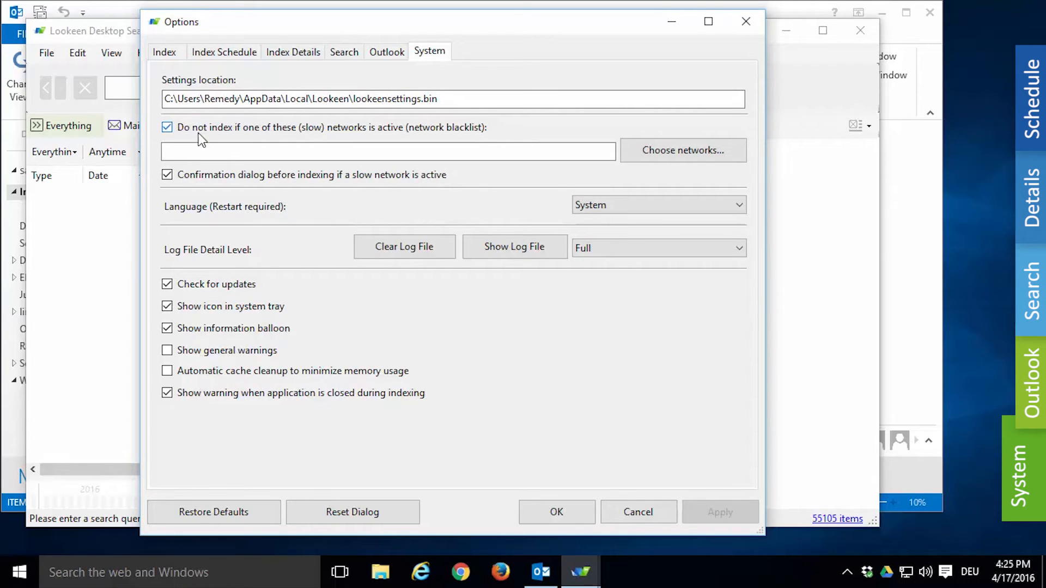
{"action": "mouse_move", "coordinate": [431, 140]}
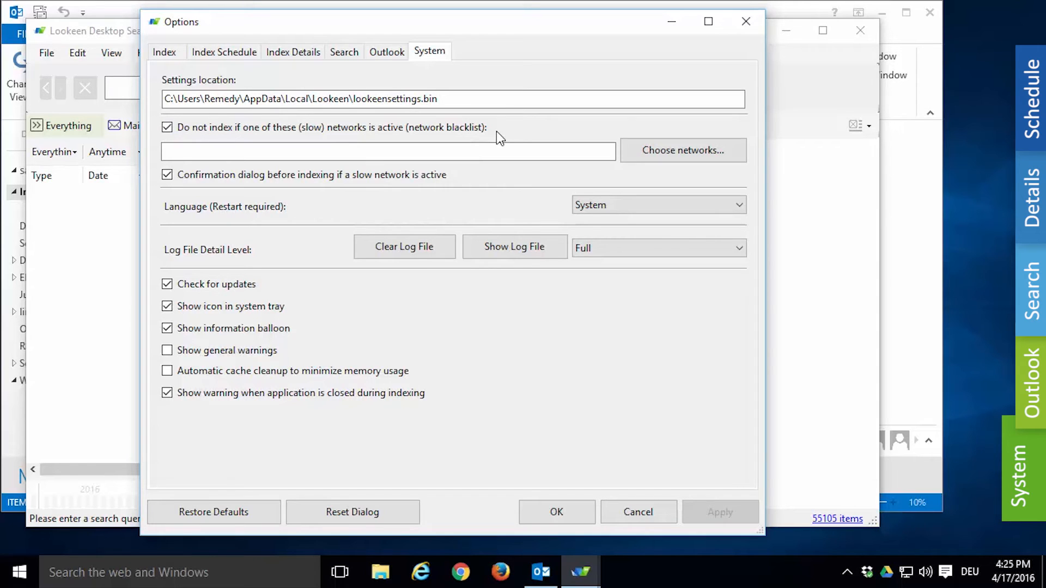
{"action": "mouse_move", "coordinate": [511, 140]}
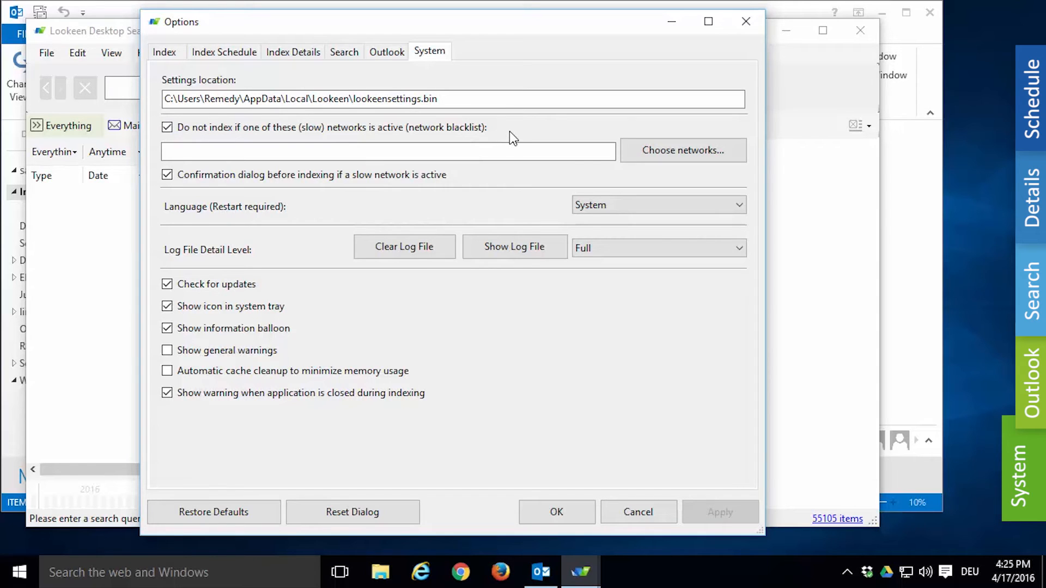
{"action": "mouse_move", "coordinate": [628, 153]}
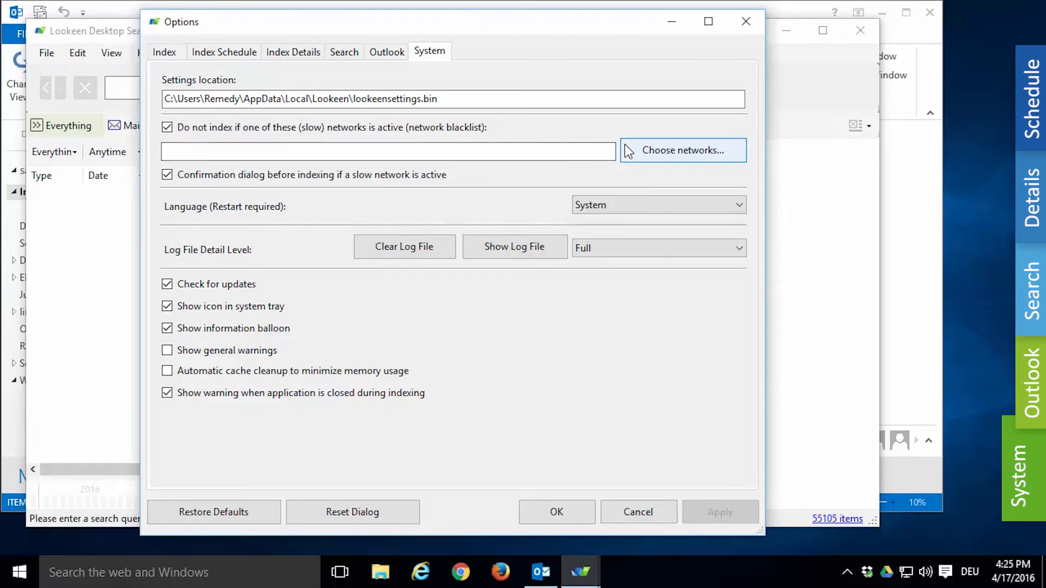
Step: Add the detected Ethernet and loopback networks plus 'next network' to the blacklist and disable the slow-network block
{"action": "left_click", "coordinate": [683, 149]}
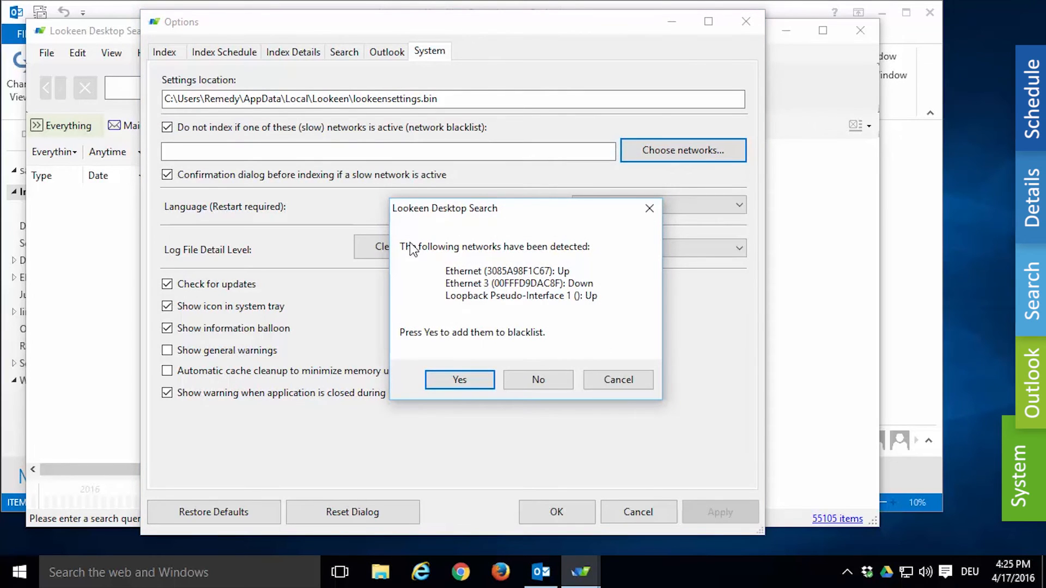
{"action": "mouse_move", "coordinate": [510, 296]}
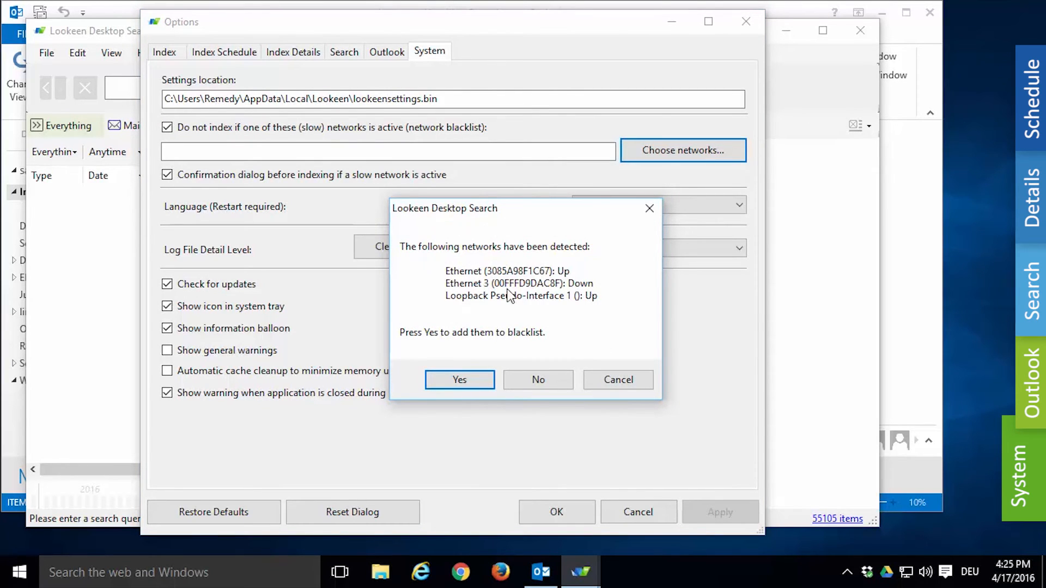
{"action": "mouse_move", "coordinate": [554, 309]}
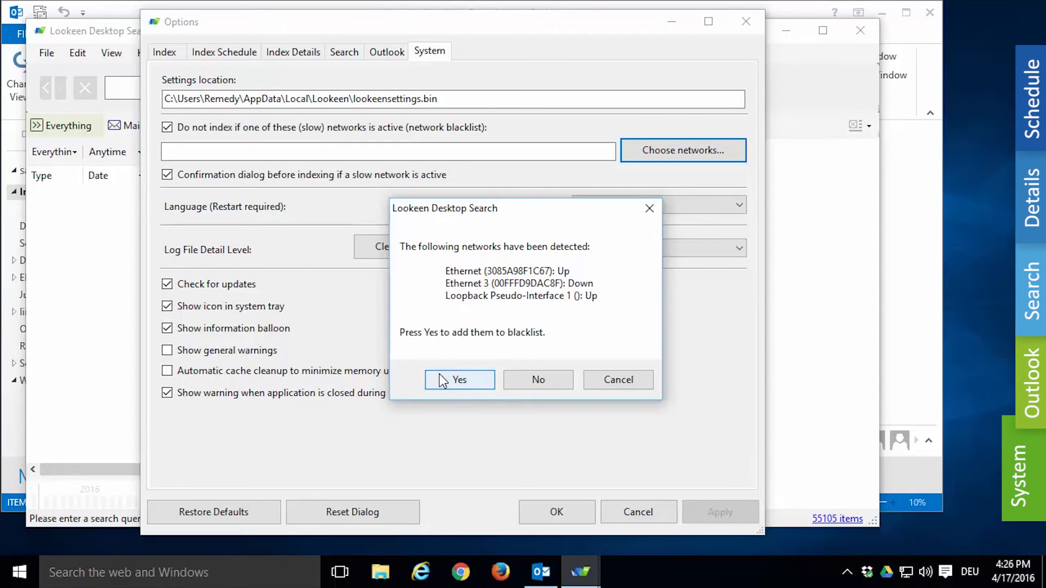
{"action": "left_click", "coordinate": [459, 379]}
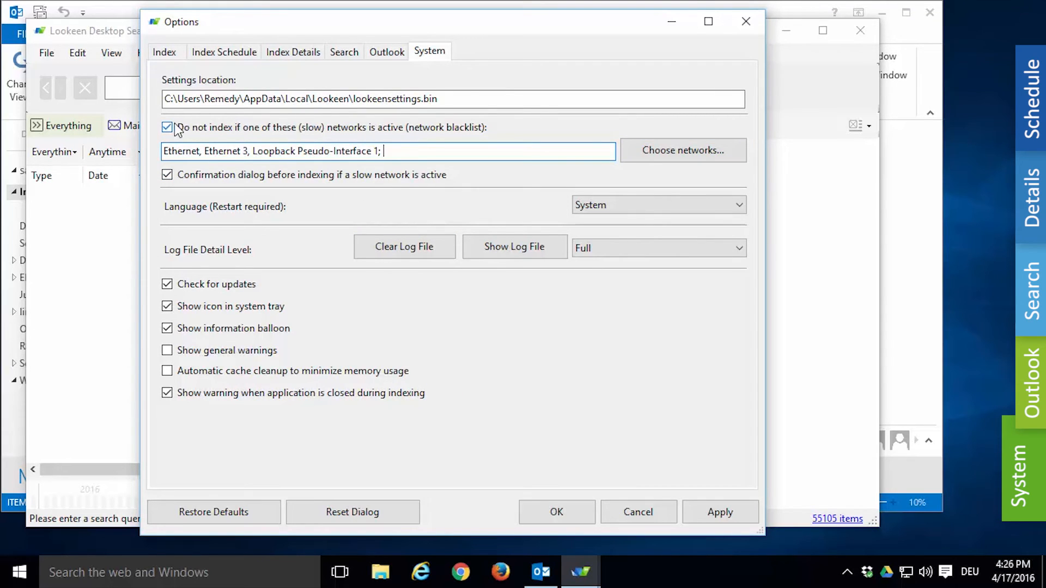
{"action": "type", "text": "next networ"}
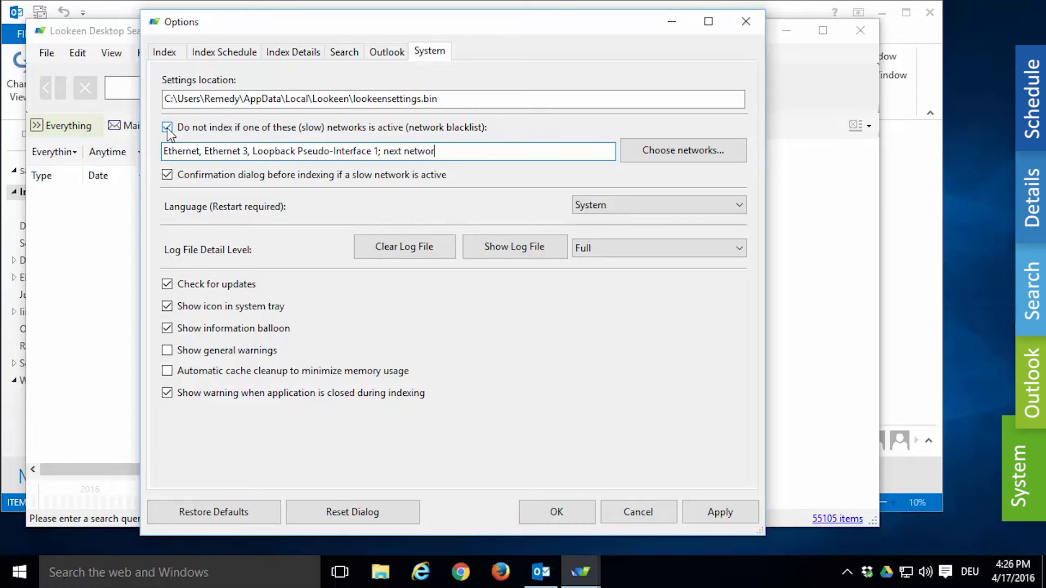
{"action": "left_click", "coordinate": [168, 128]}
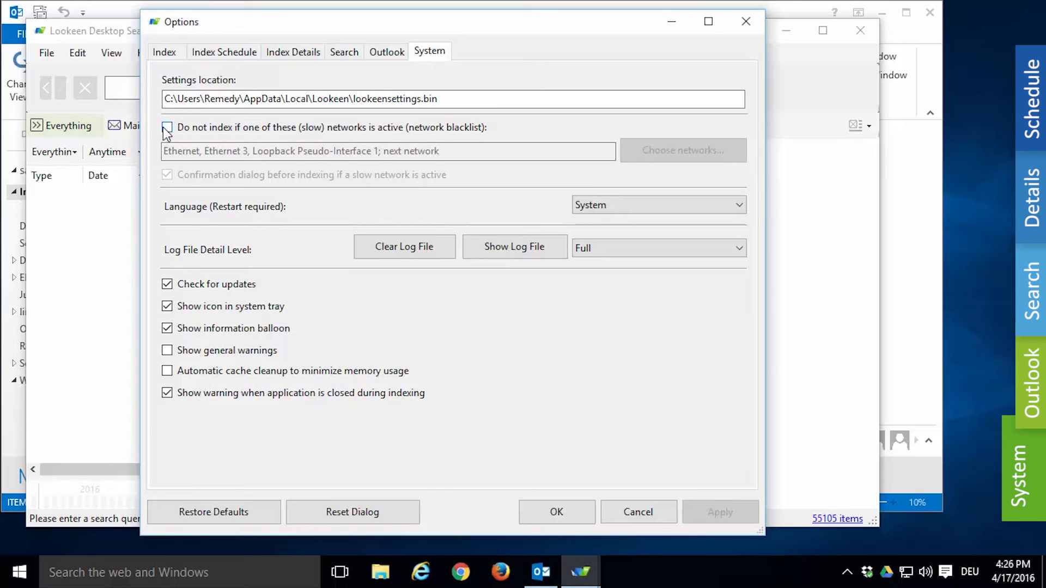
Step: Re-enable the slow-network indexing block and delete every entry from the network blacklist
{"action": "left_click", "coordinate": [167, 126]}
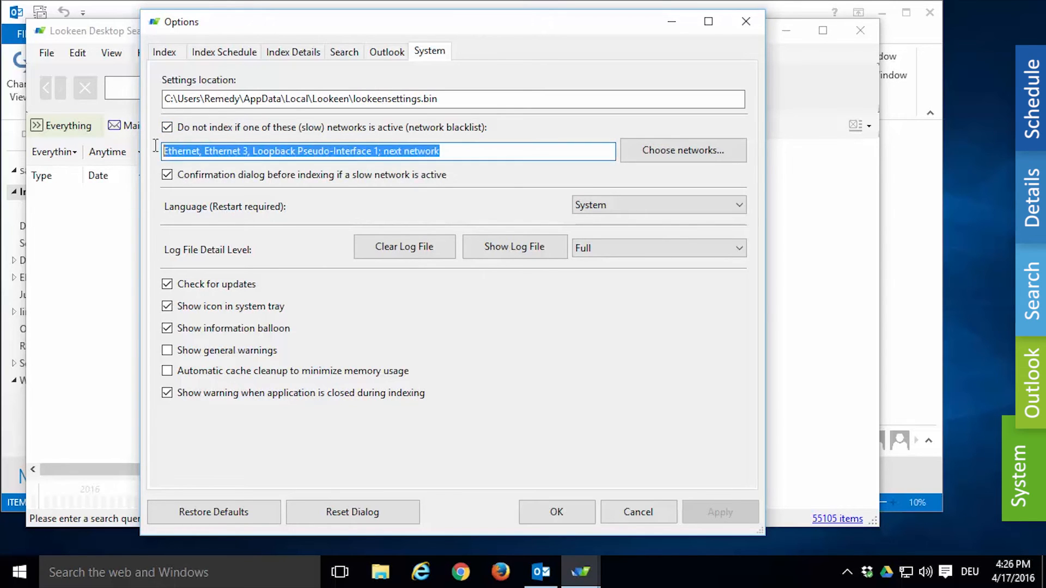
{"action": "key", "text": "Delete"}
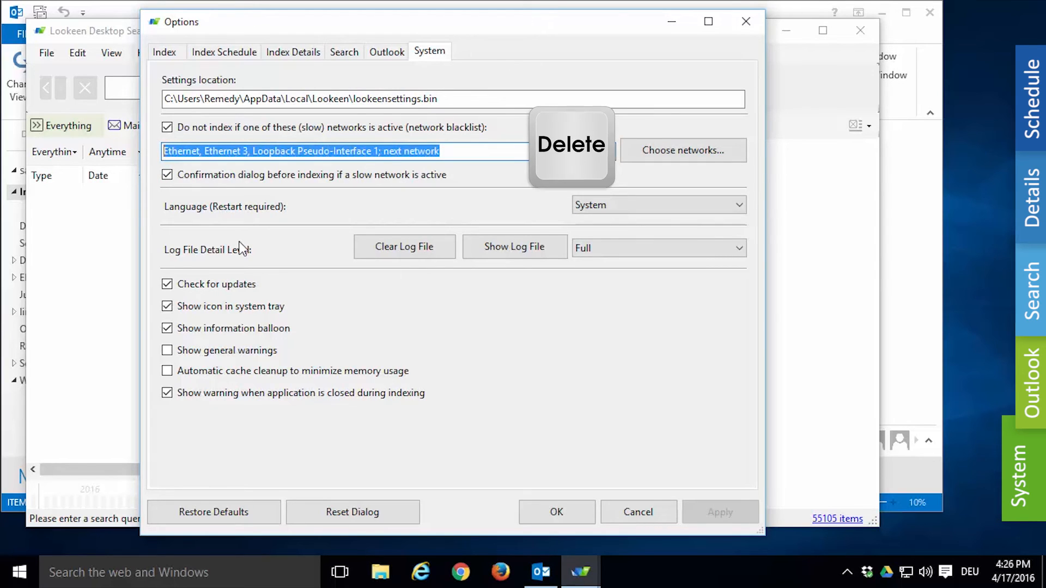
{"action": "key", "text": "Delete"}
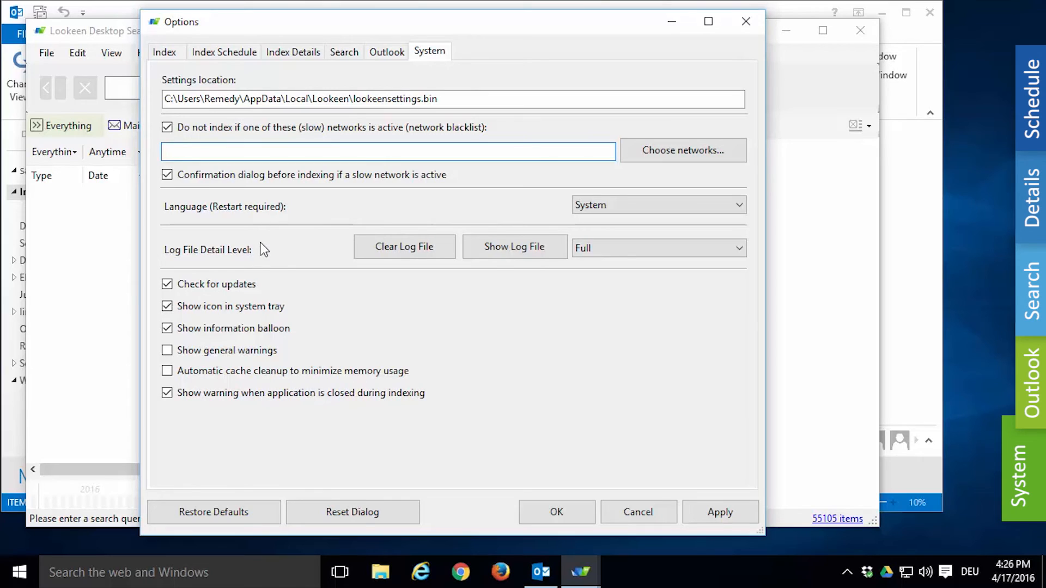
{"action": "mouse_move", "coordinate": [263, 261]}
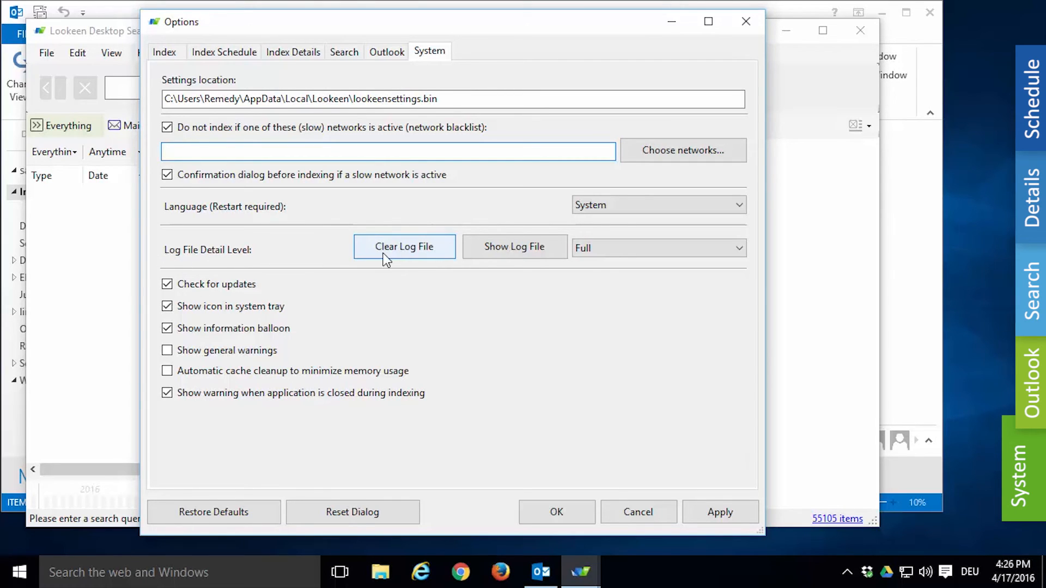
{"action": "mouse_move", "coordinate": [506, 258]}
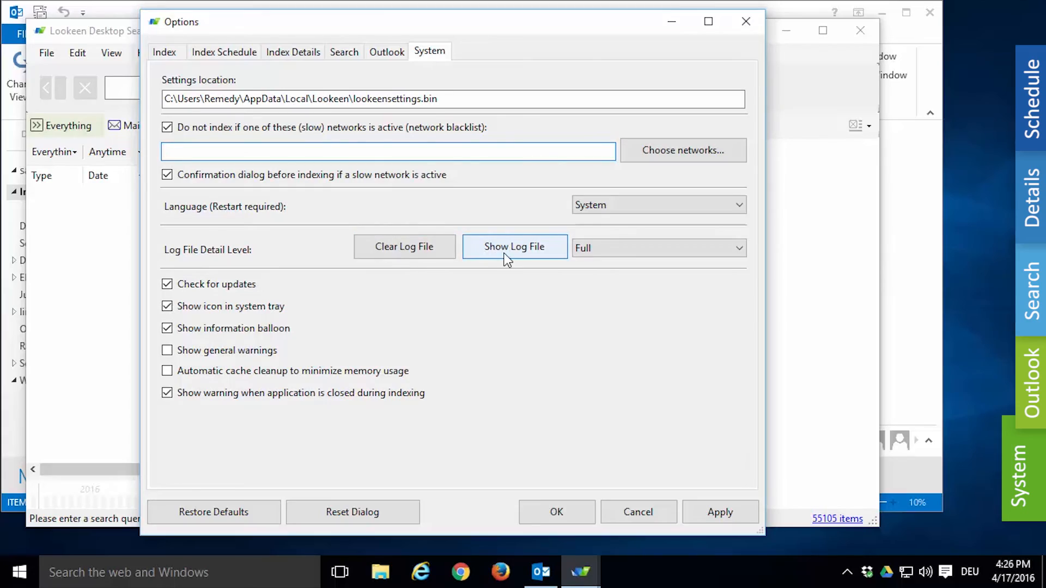
Step: View lookeen_log.txt in Notepad++ and read through its timestamped indexing entries
{"action": "left_click", "coordinate": [514, 246]}
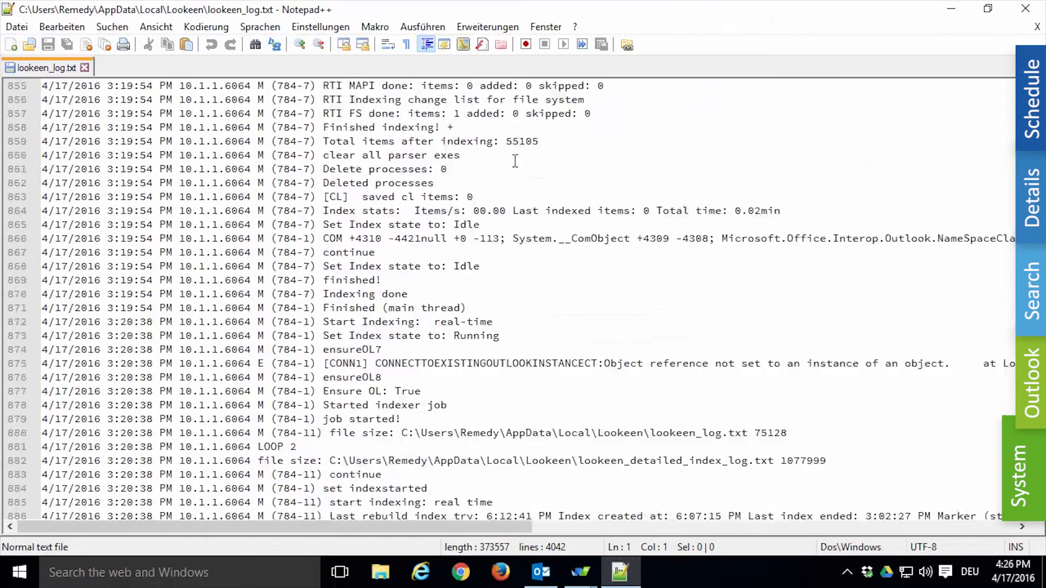
{"action": "scroll", "scroll_direction": "down", "scroll_amount": 3}
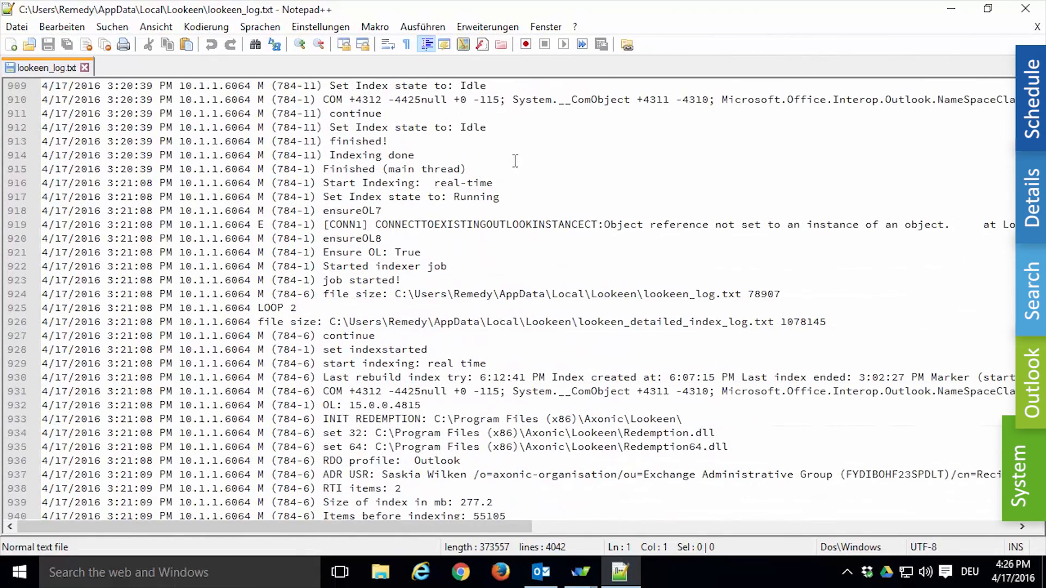
{"action": "mouse_move", "coordinate": [1024, 11]}
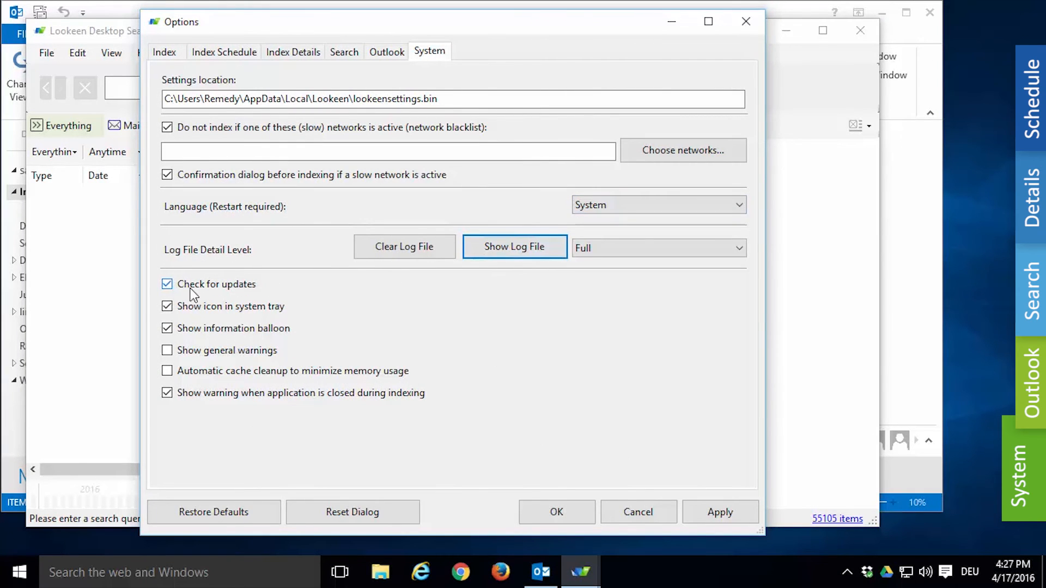
{"action": "mouse_move", "coordinate": [252, 294]}
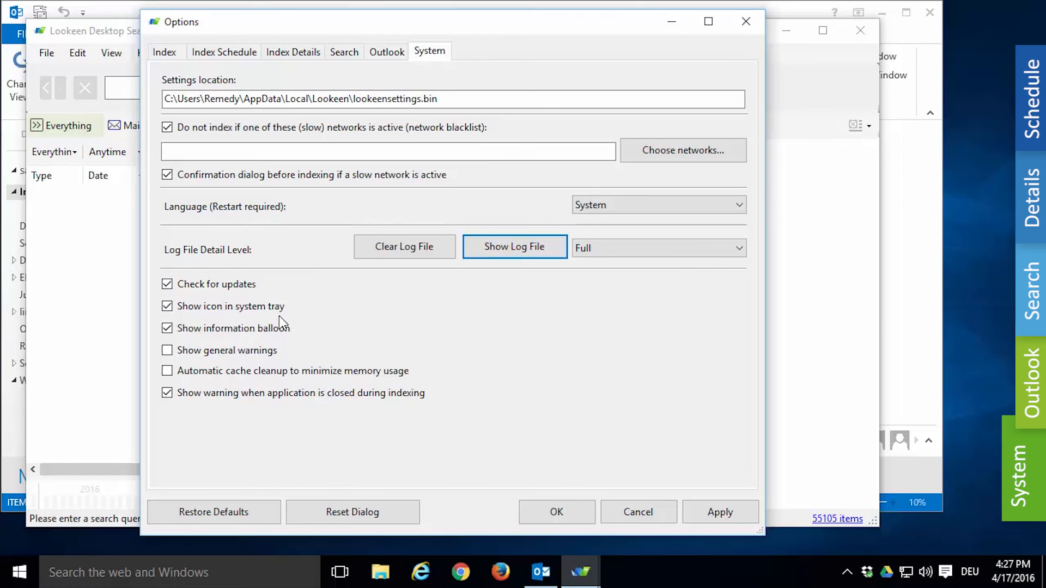
{"action": "left_click", "coordinate": [721, 512]}
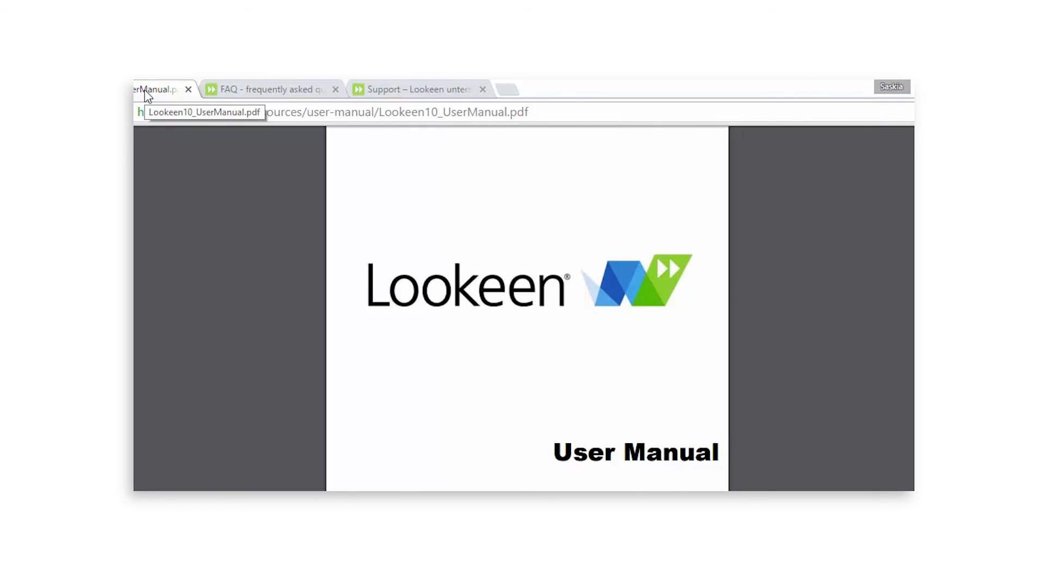
Step: Browse the Lookeen user manual and FAQ pages, then start a YouTube comment 'I have a question...'
{"action": "left_click", "coordinate": [267, 89]}
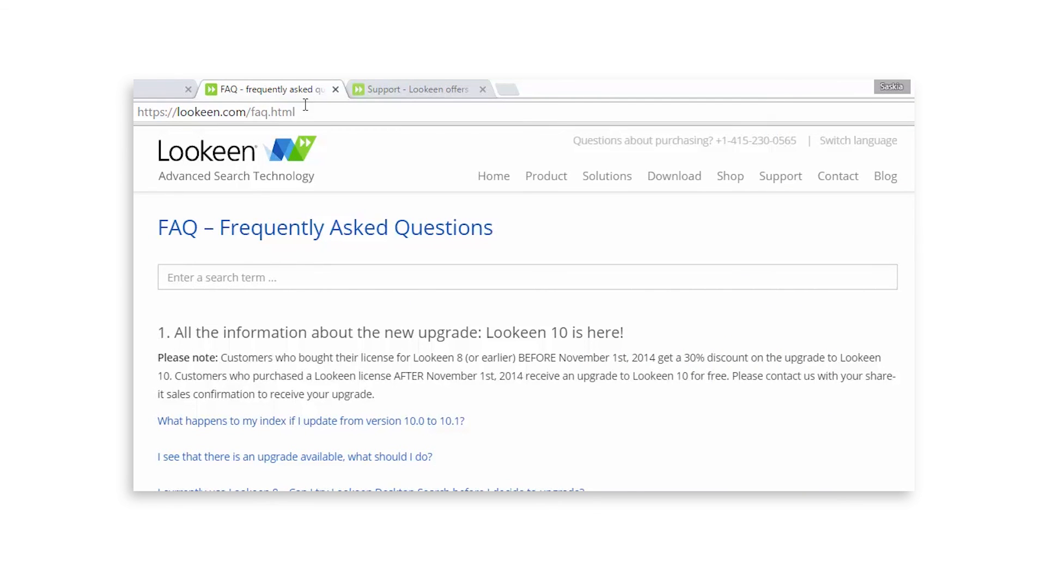
{"action": "left_click", "coordinate": [406, 89]}
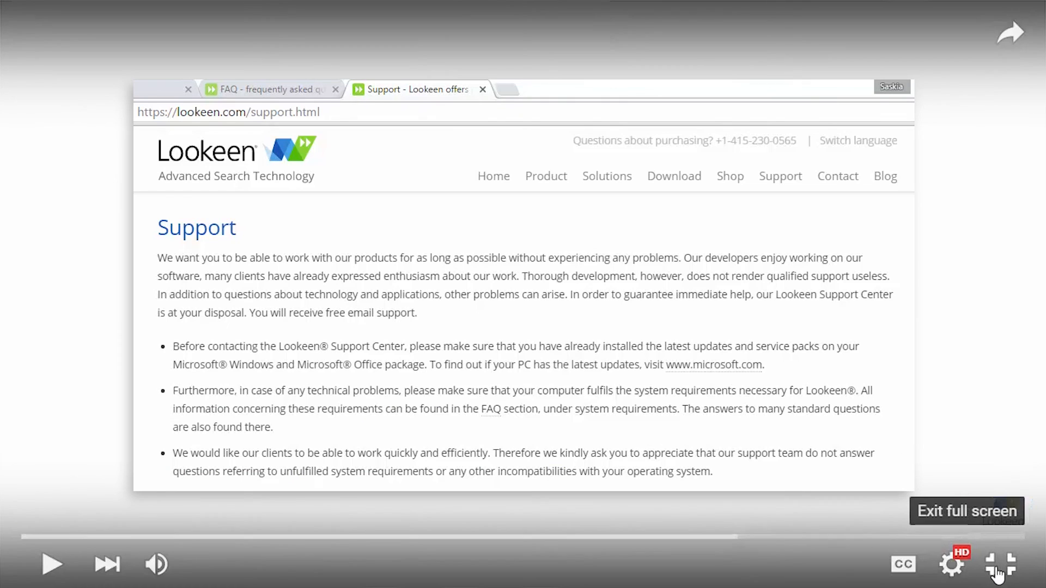
{"action": "left_click", "coordinate": [1009, 570]}
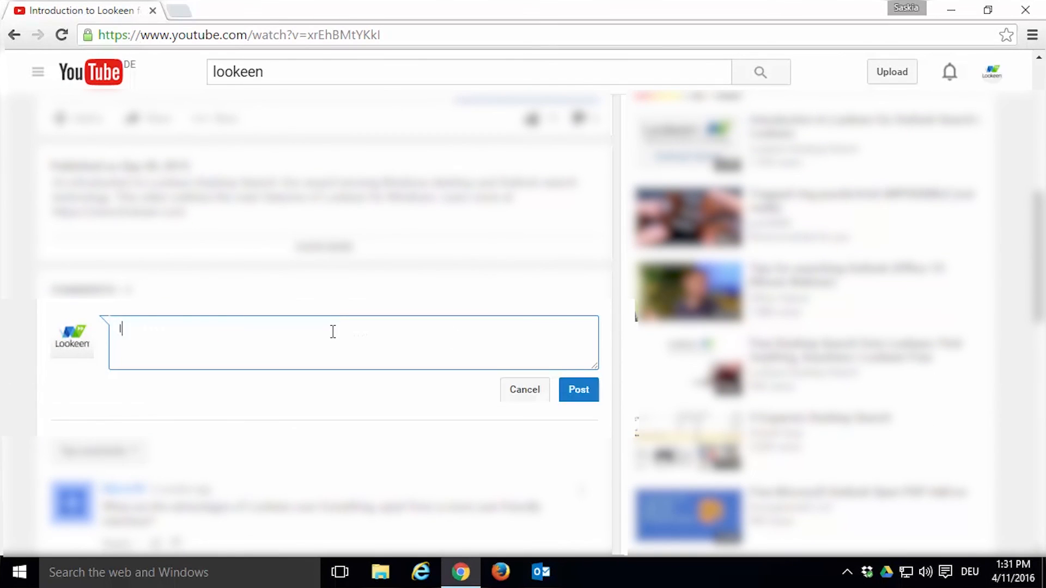
{"action": "type", "text": "I have a question..."}
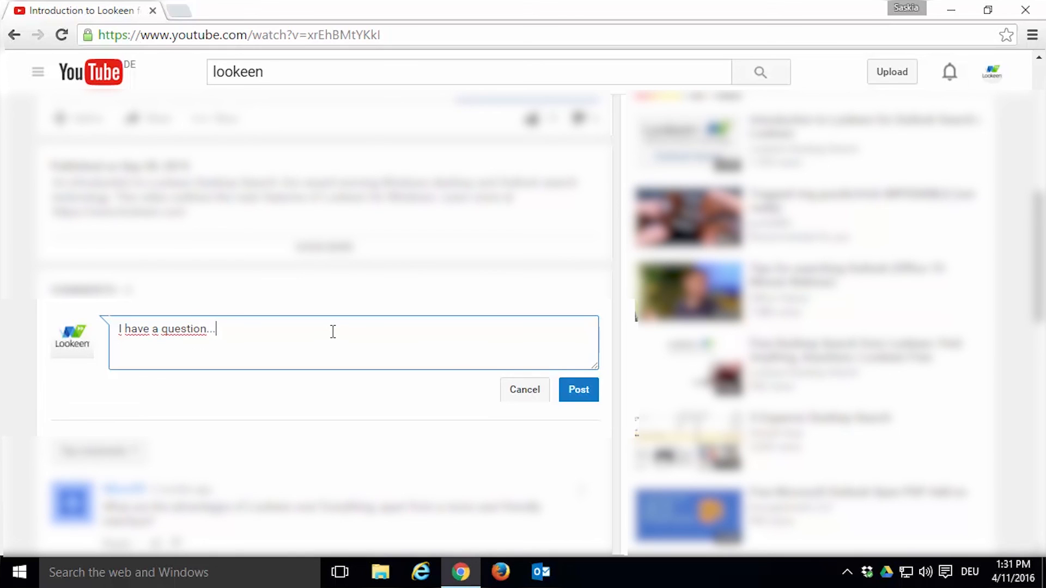